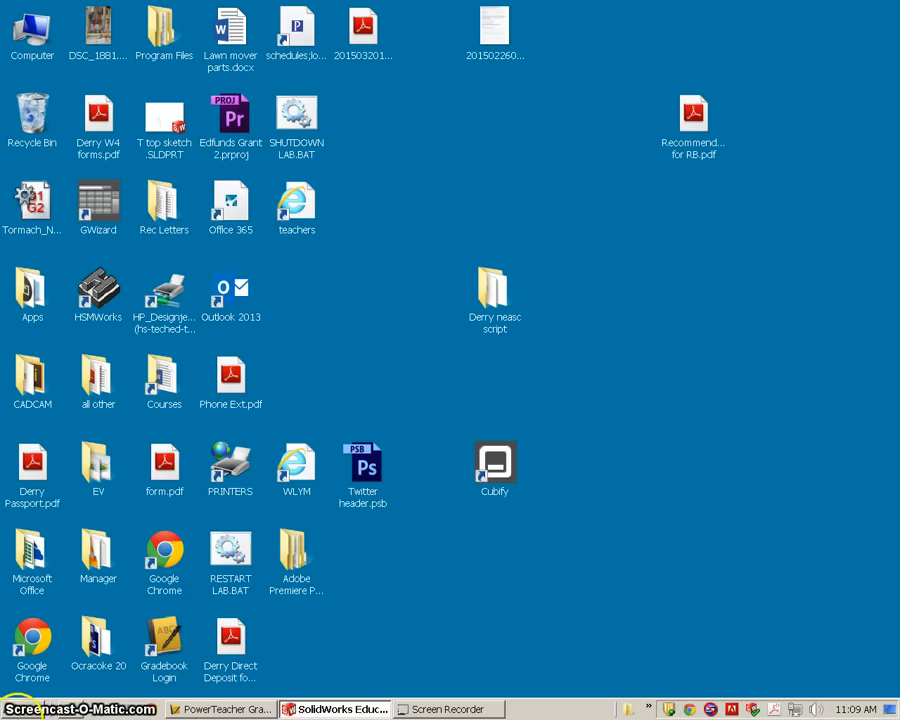
click(12, 708)
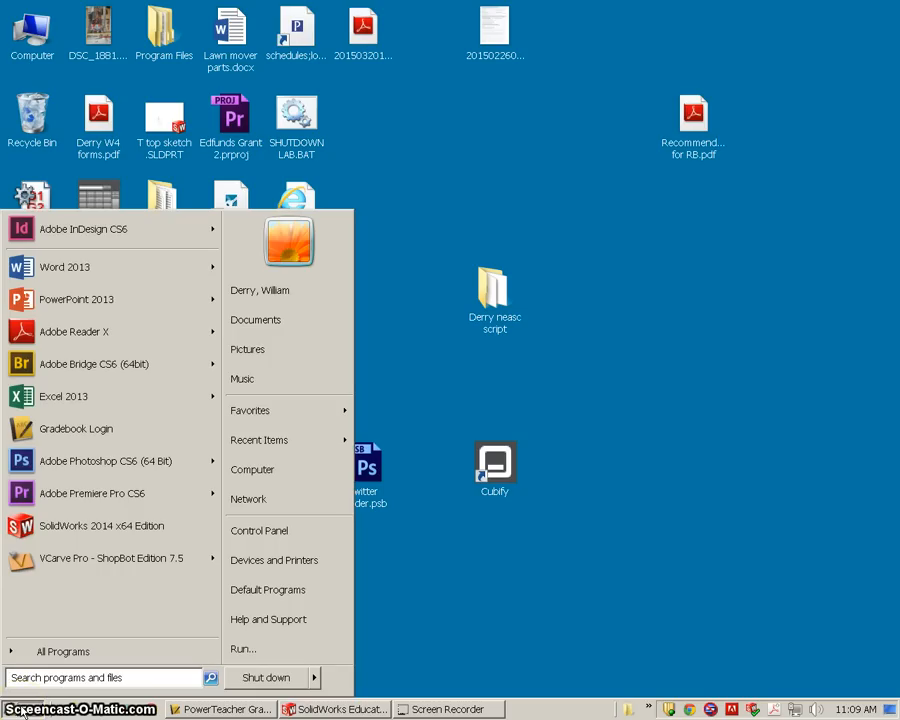
mouse_move(288, 320)
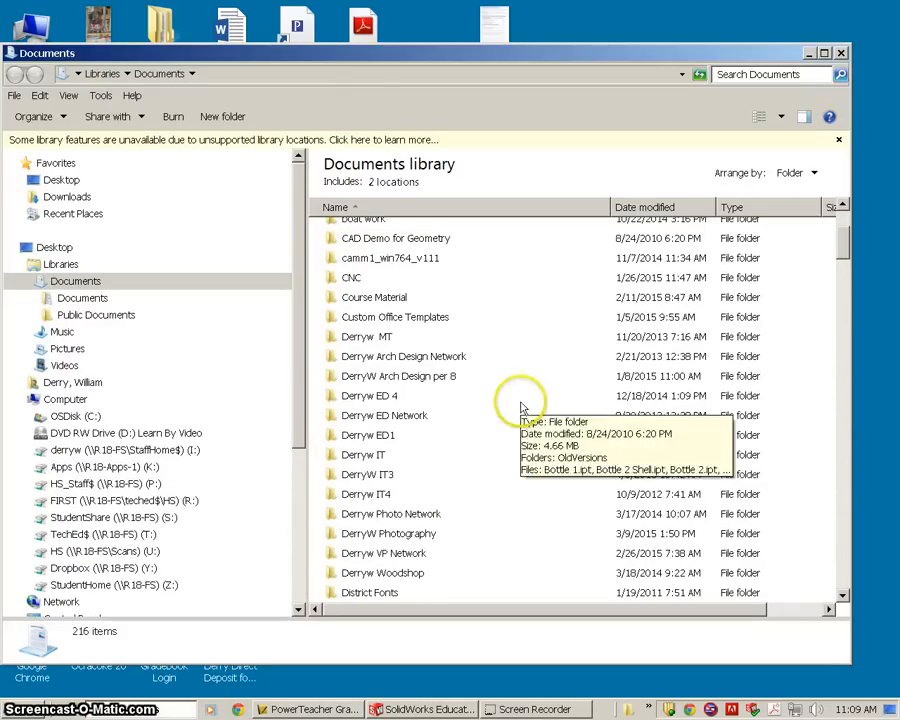
click(364, 454)
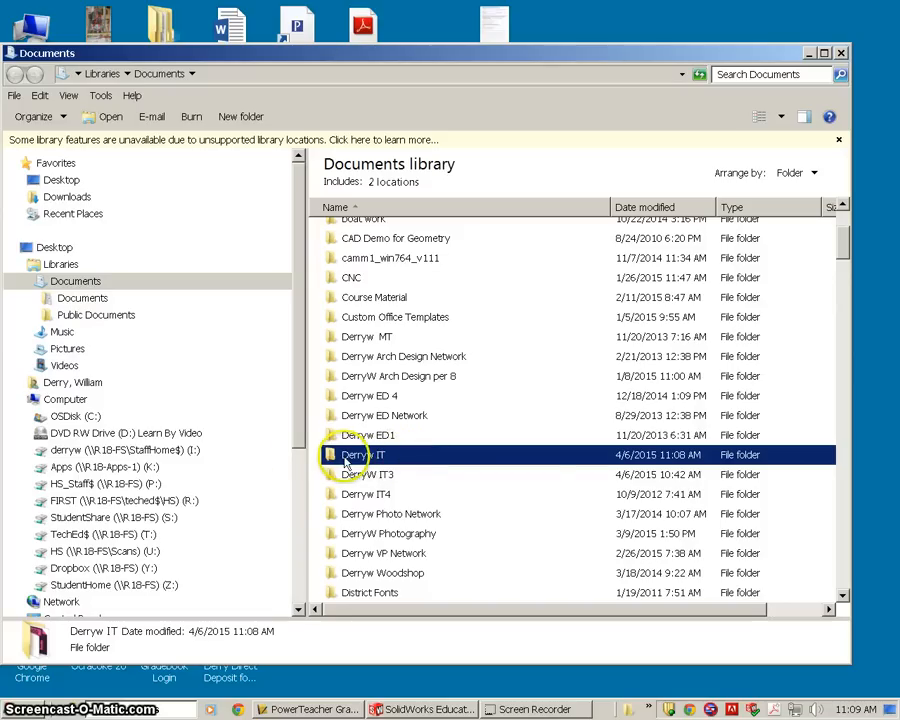
mouse_move(364, 456)
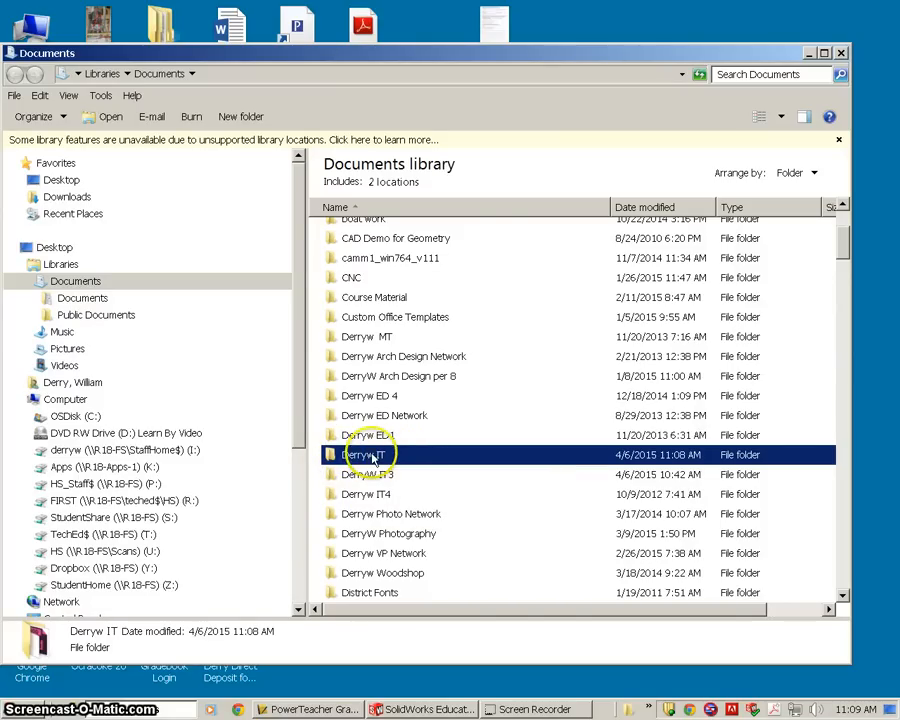
double_click(366, 456)
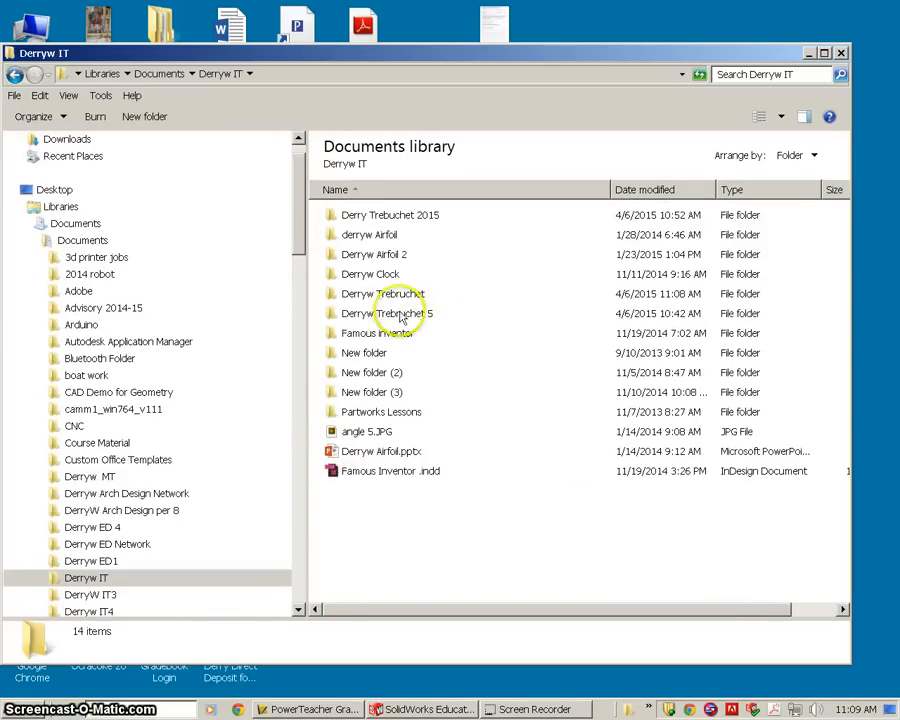
click(390, 216)
text(W)
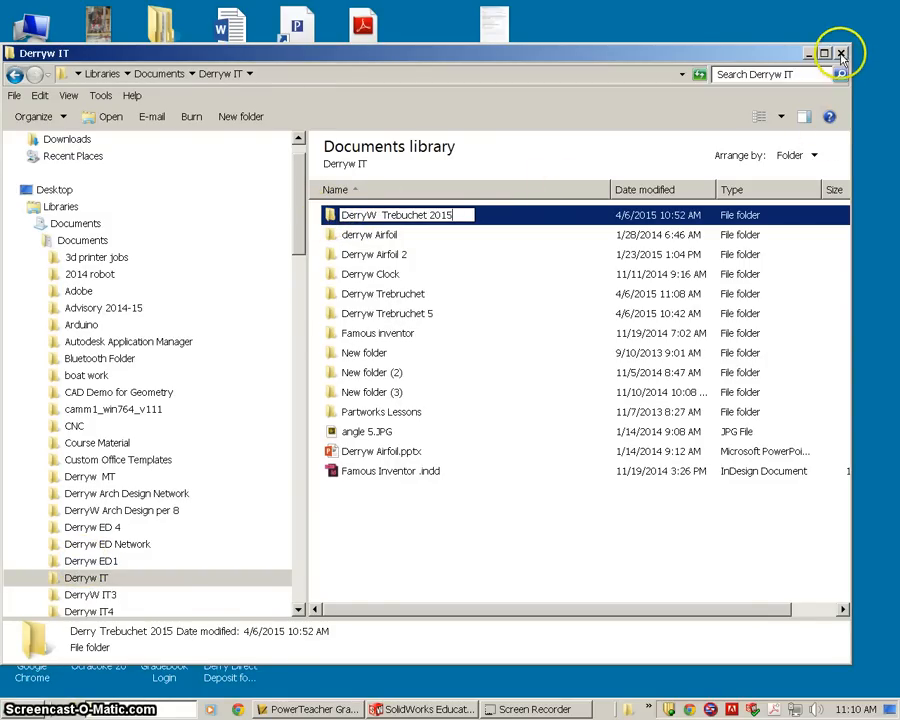
click(824, 52)
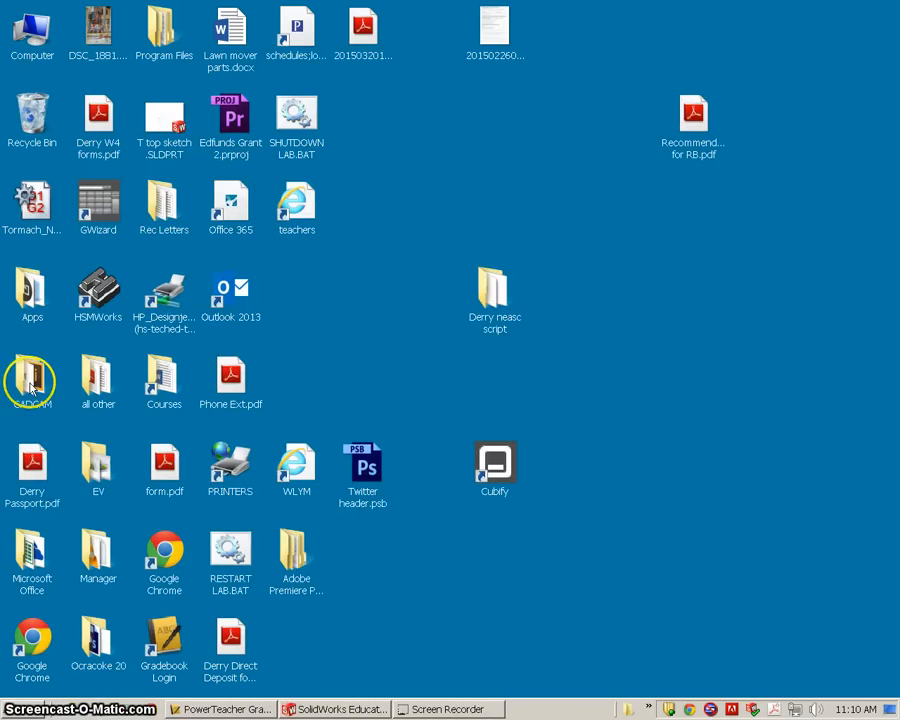
double_click(32, 380)
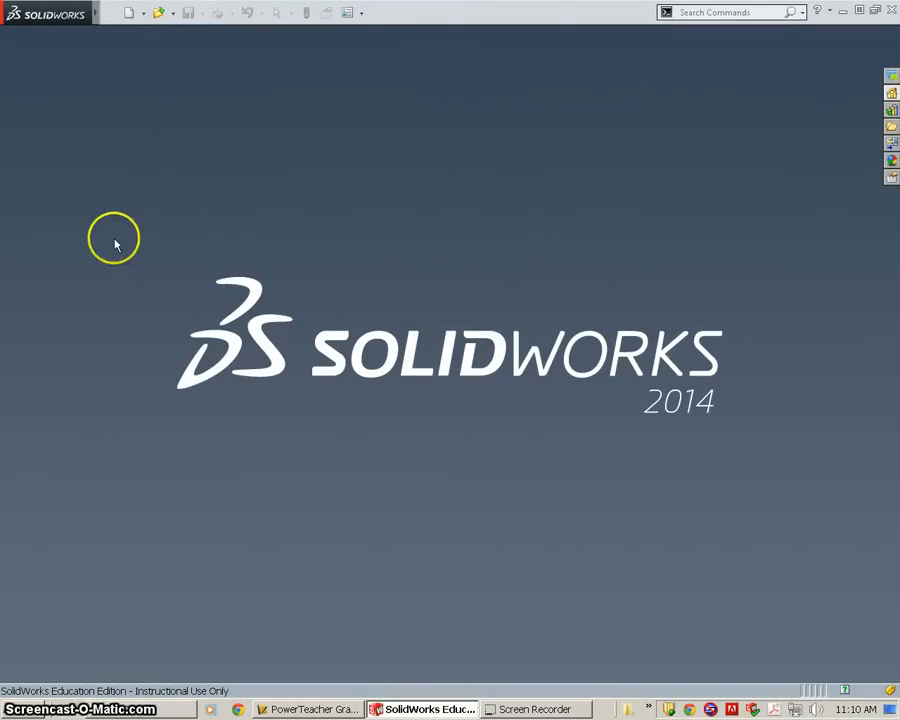
Create a new empty part document, Part2.
click(112, 12)
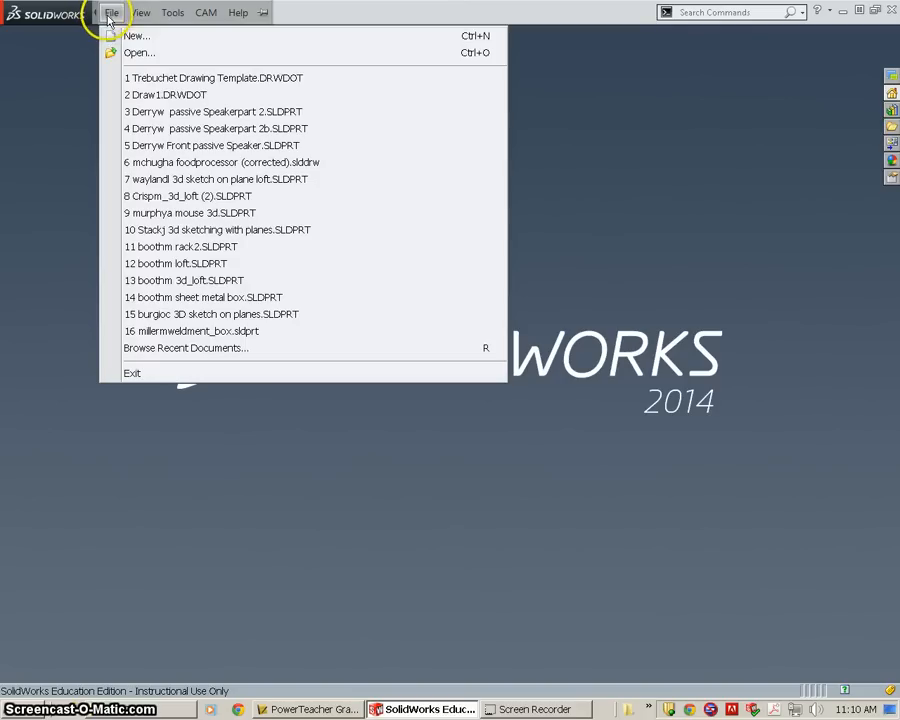
click(136, 36)
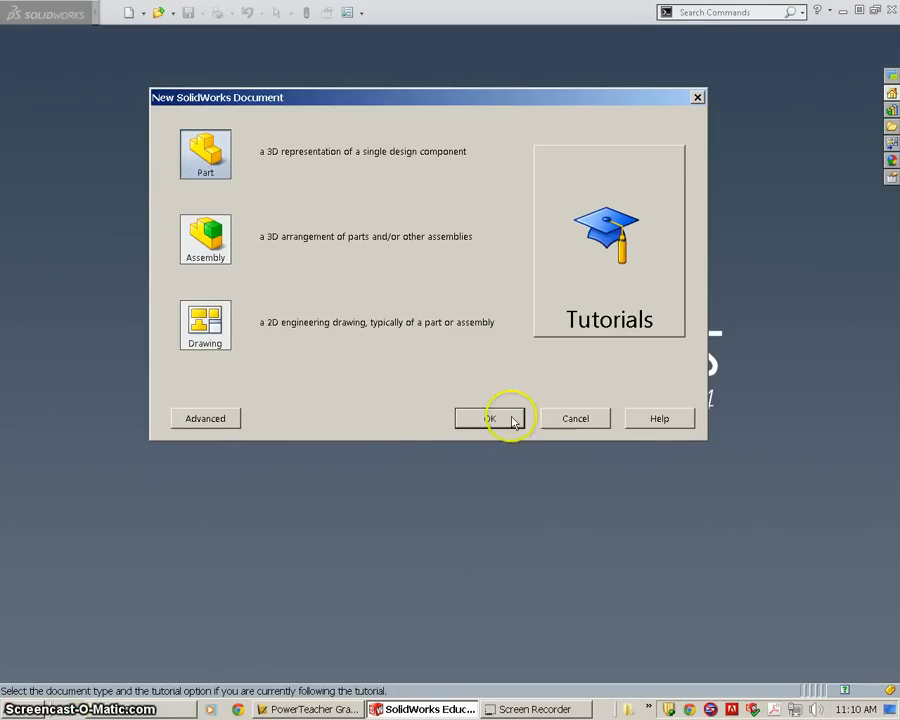
click(488, 418)
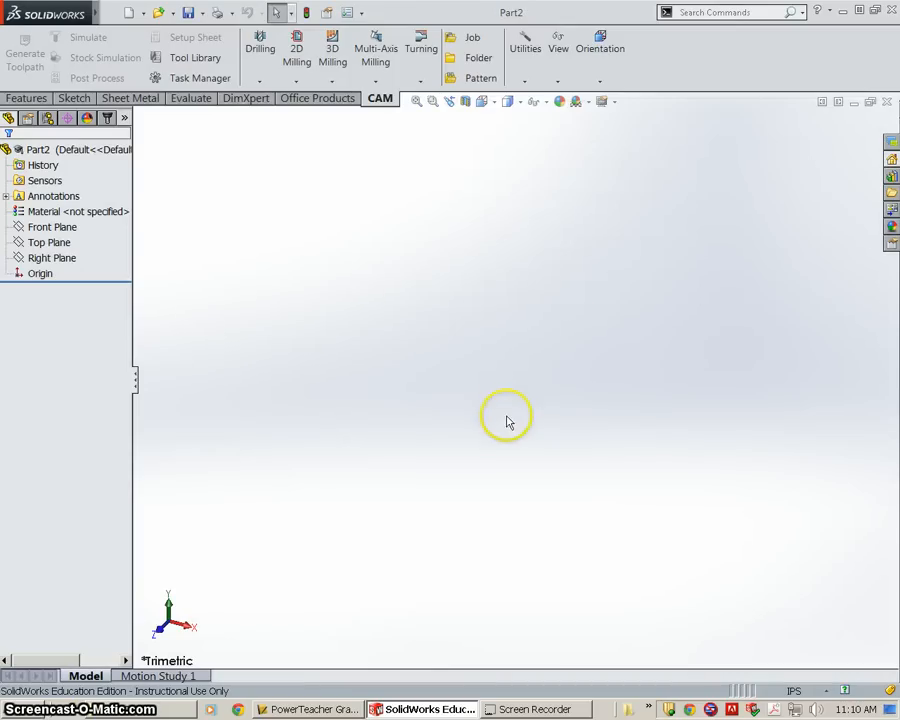
mouse_move(506, 418)
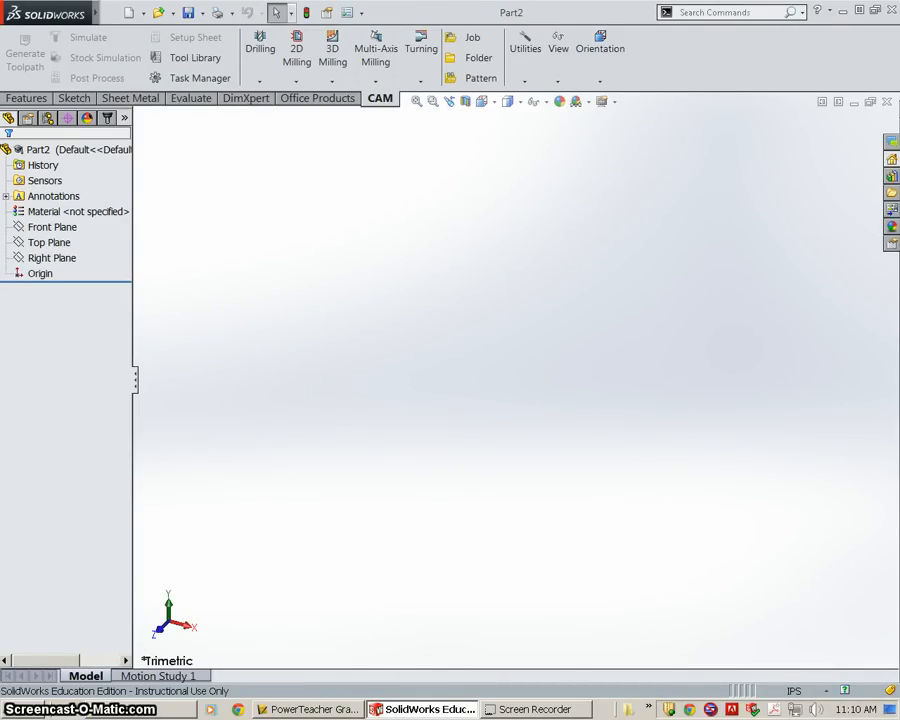
mouse_move(348, 12)
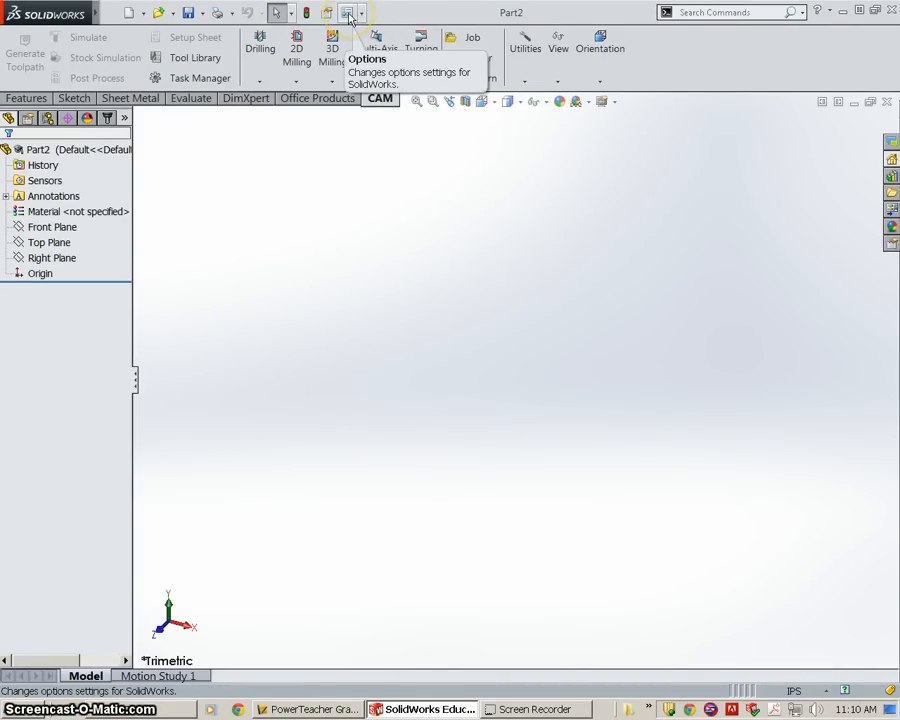
Set the document units to IPS (inch, pound, second) in Document Properties.
click(348, 12)
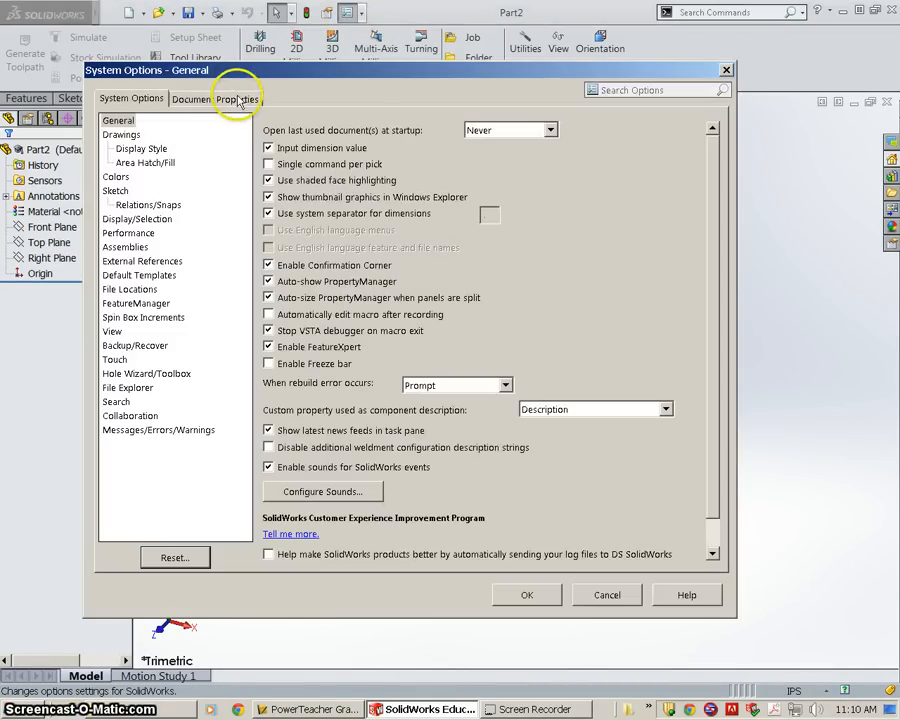
click(214, 98)
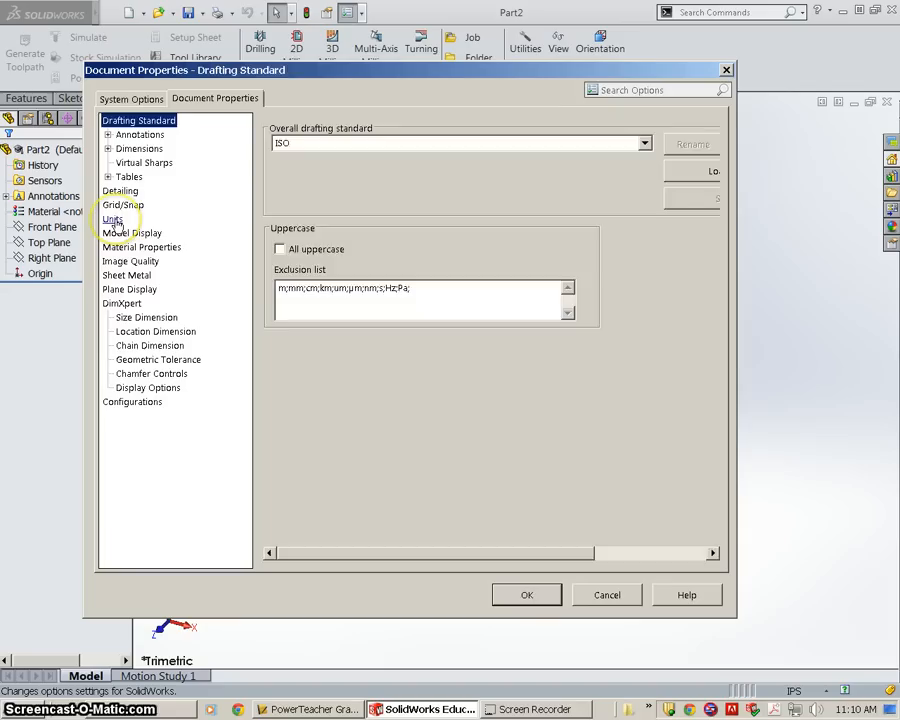
click(112, 218)
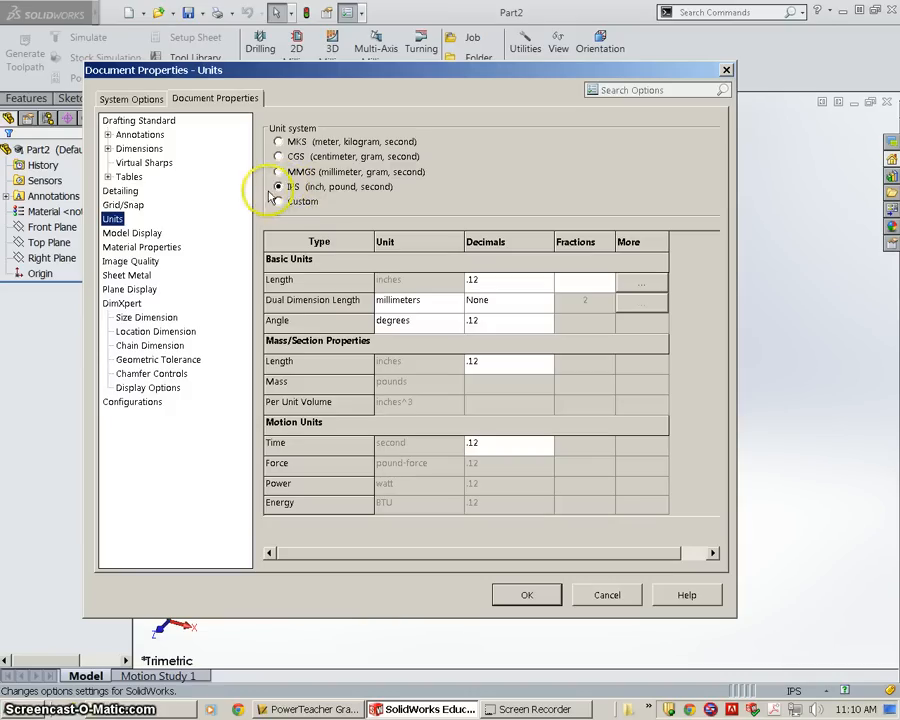
click(280, 188)
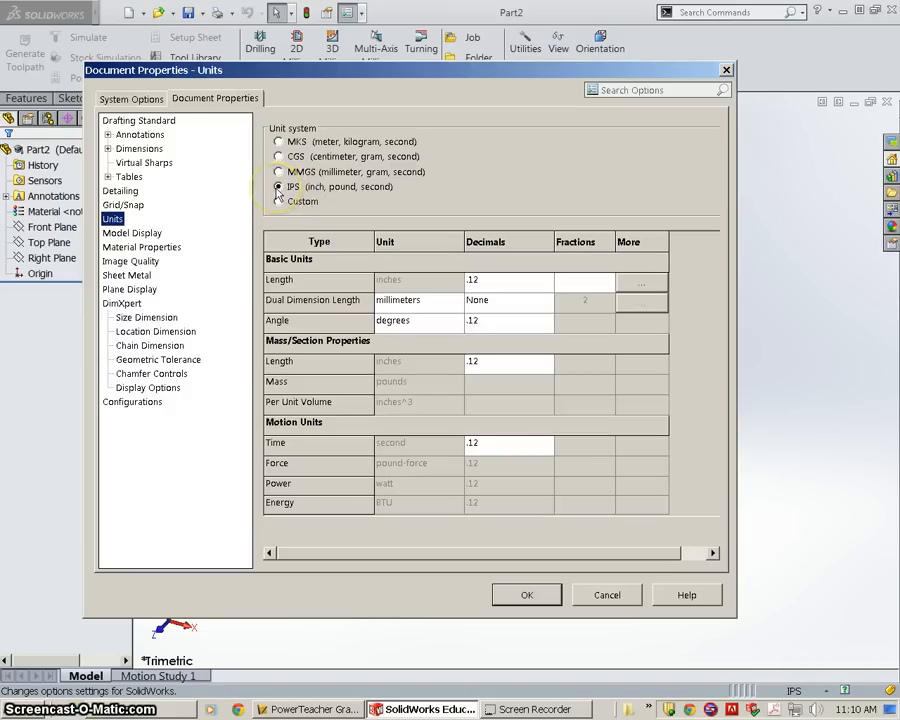
click(132, 98)
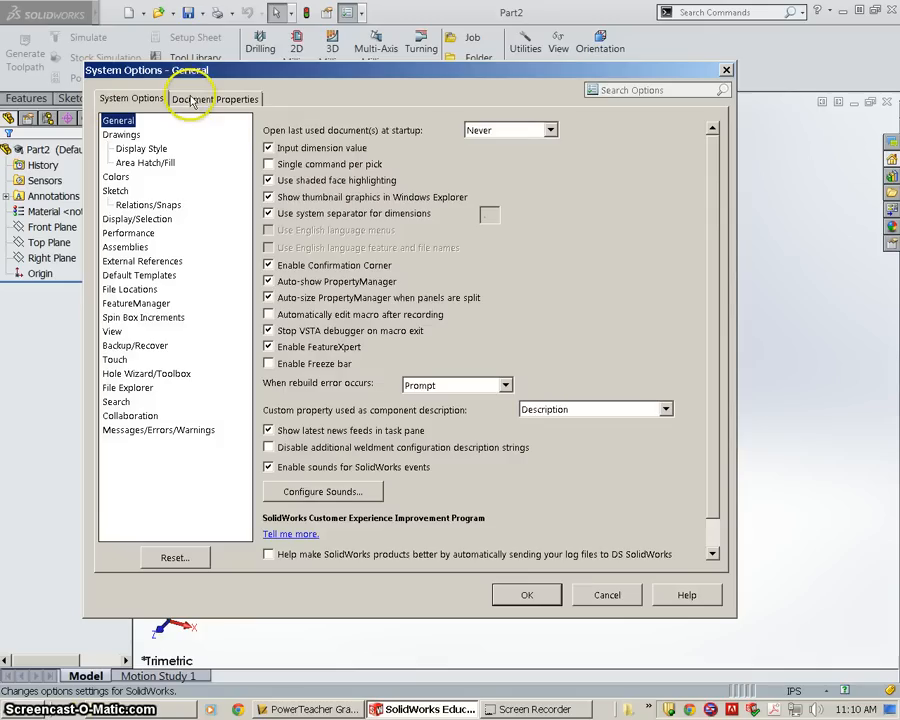
click(214, 98)
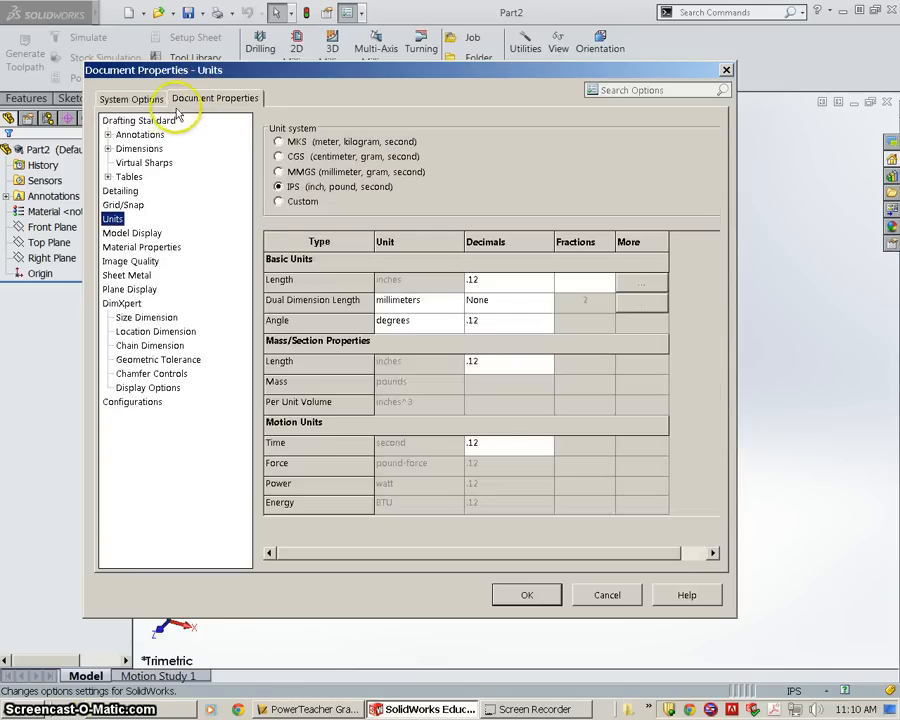
Set the drafting standard to ANSI and apply the document settings.
click(138, 120)
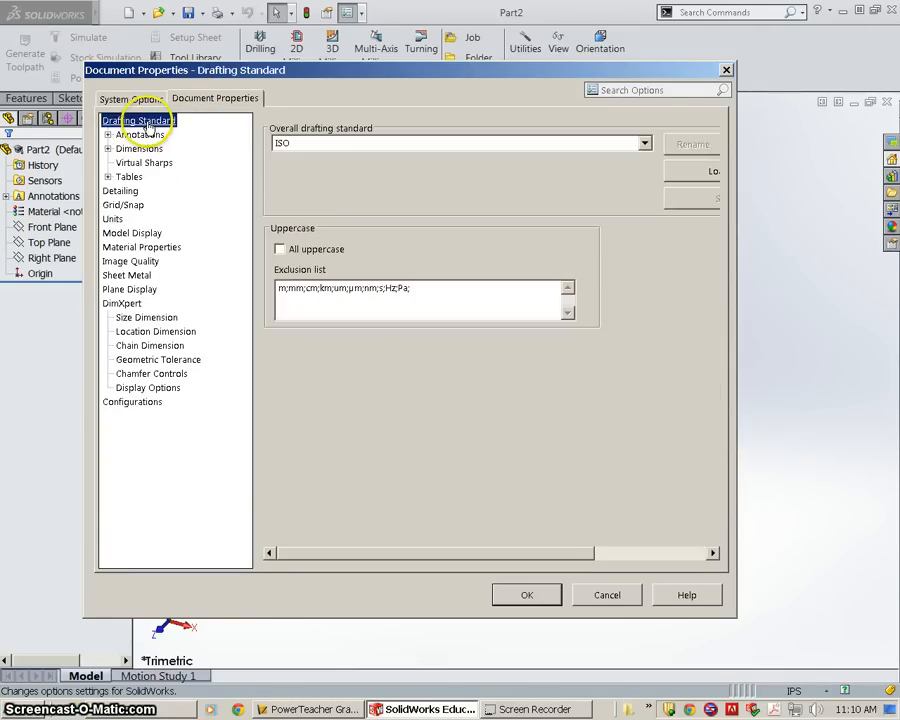
click(644, 144)
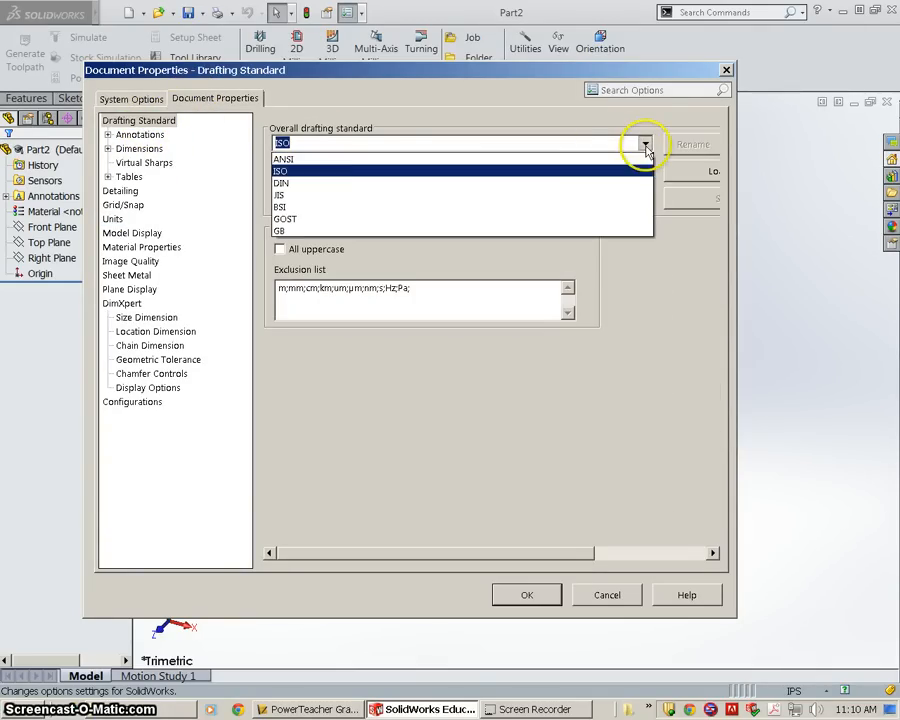
click(284, 160)
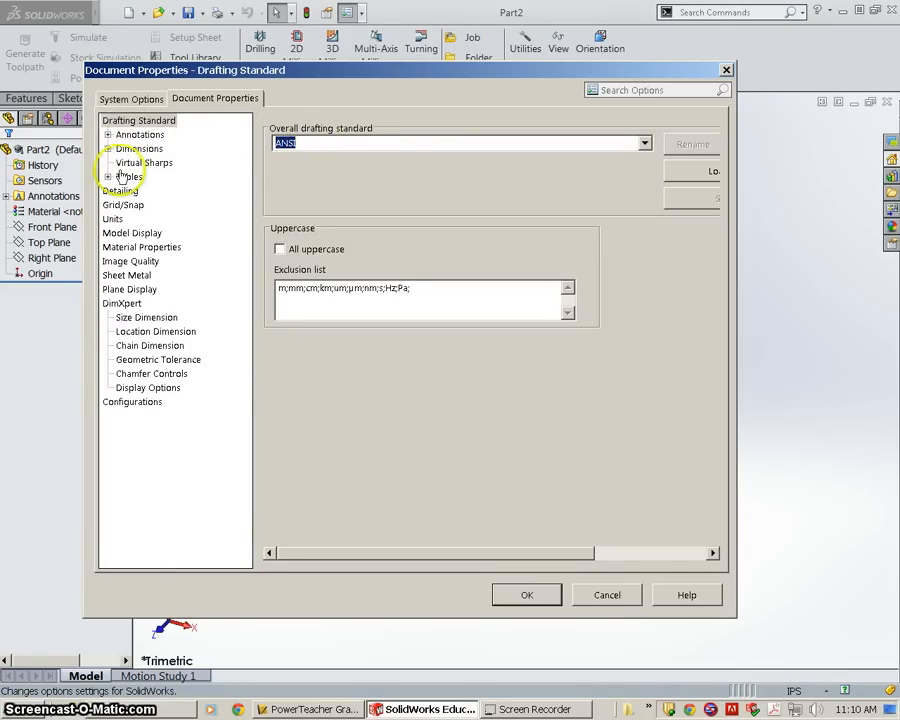
click(112, 218)
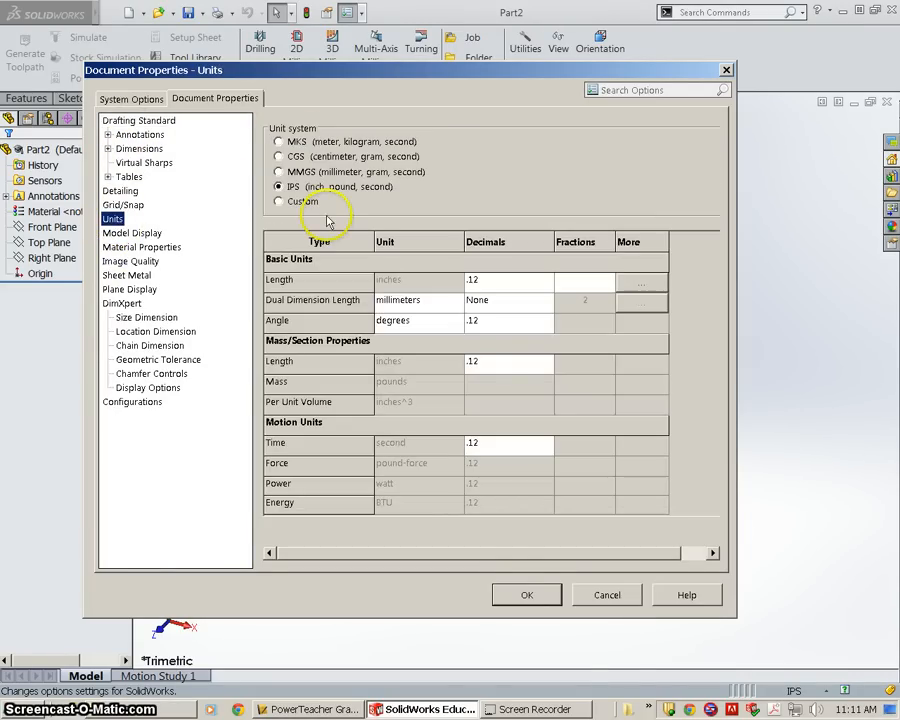
click(528, 596)
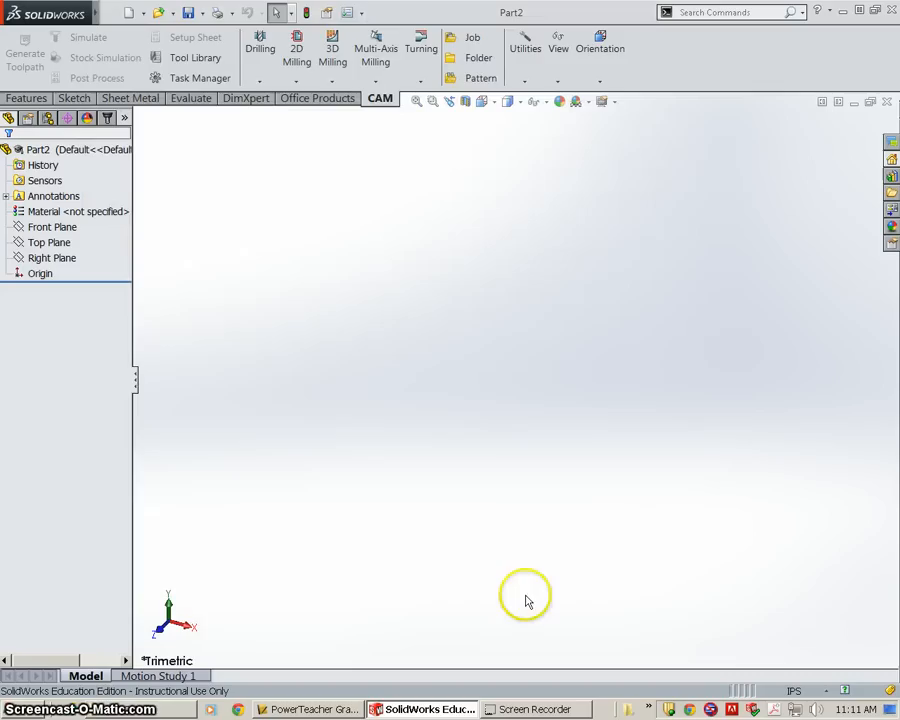
Begin Sketch1 on the Front Plane from the FeatureManager tree.
click(52, 258)
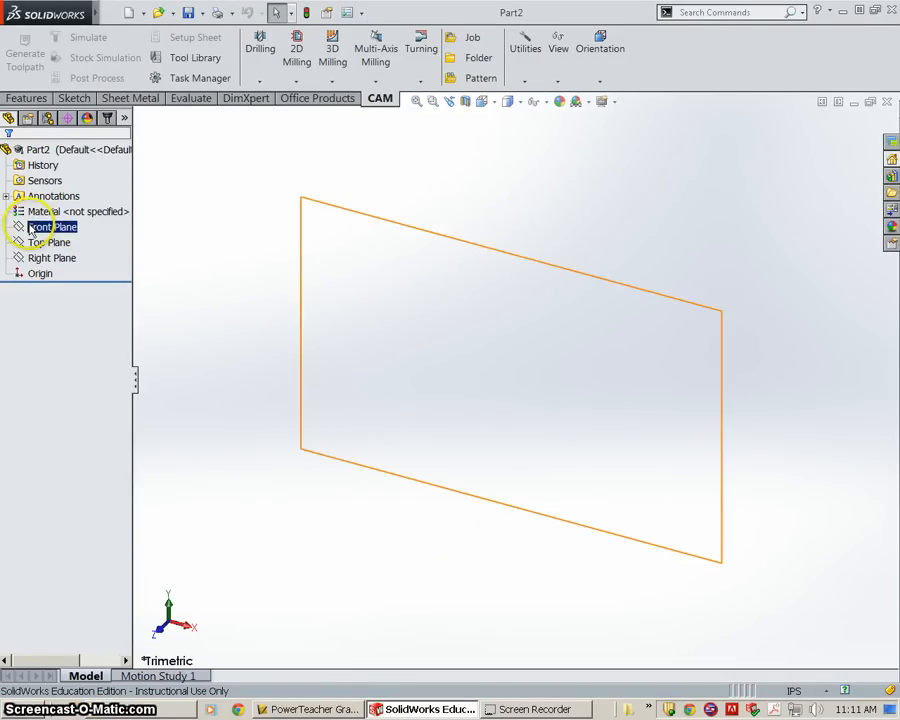
right_click(50, 228)
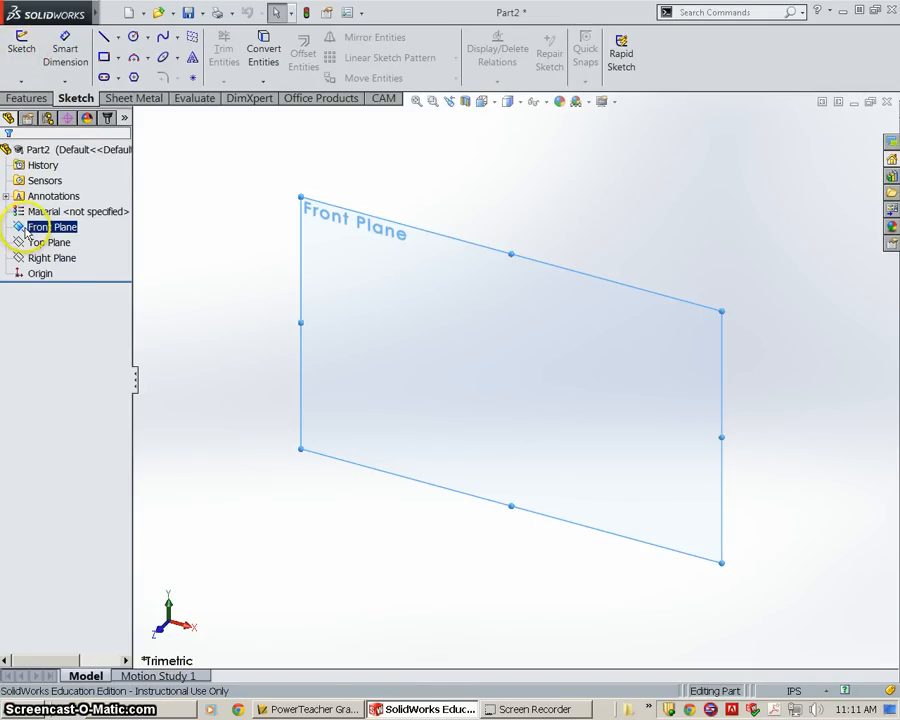
right_click(50, 228)
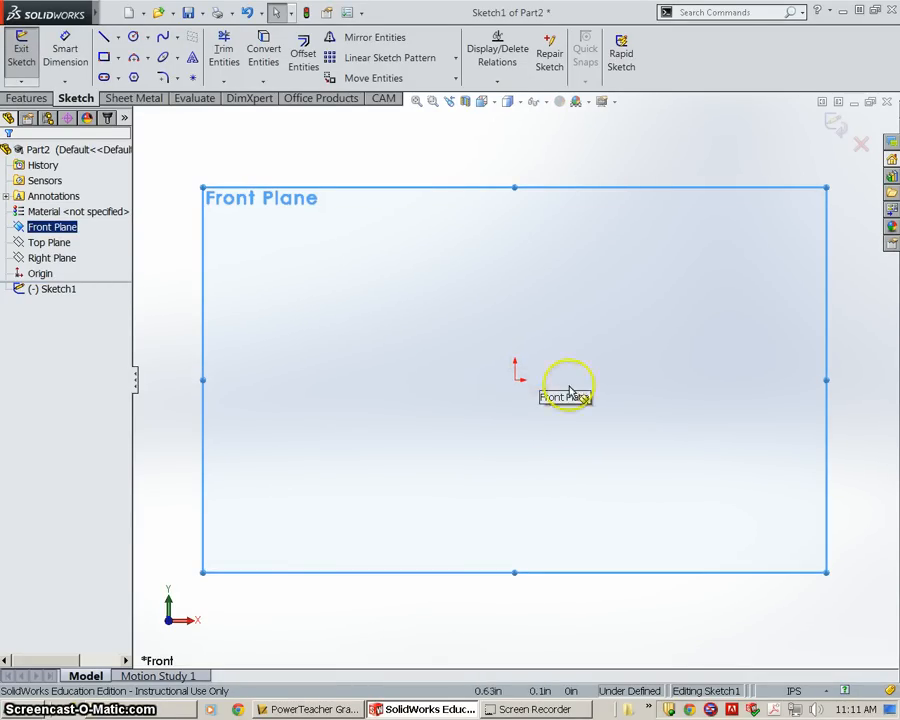
mouse_move(520, 400)
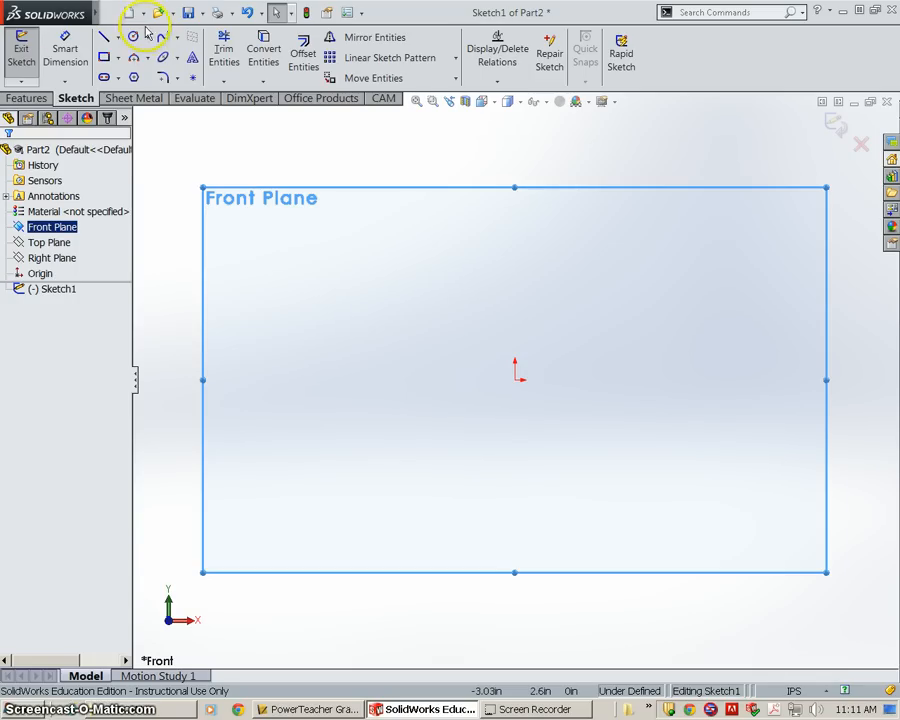
mouse_move(64, 50)
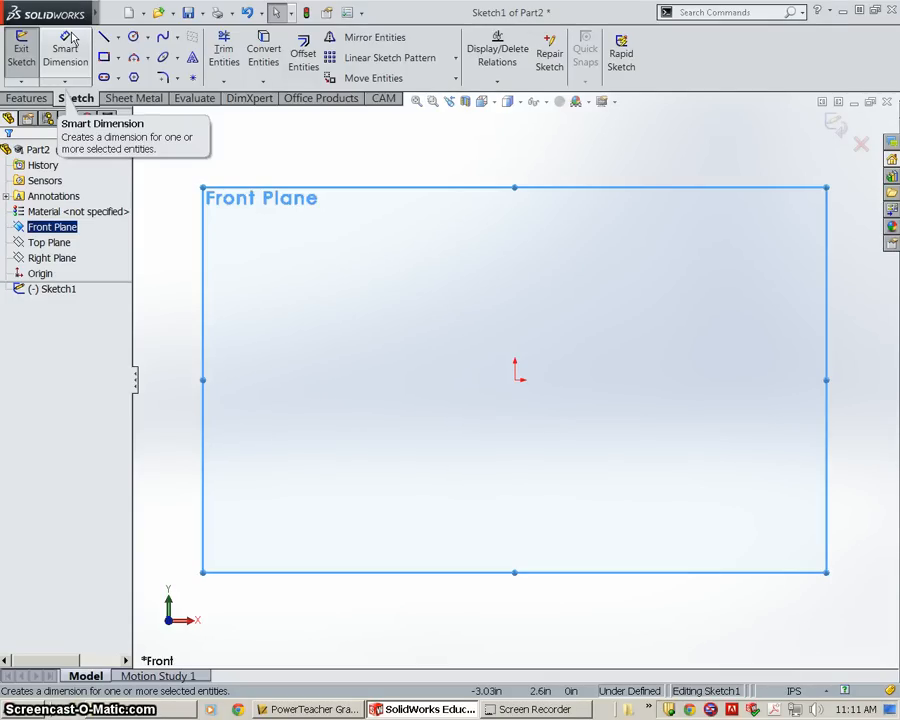
Smart Dimension the square's width and height to .5 in each, fully defining it.
click(104, 56)
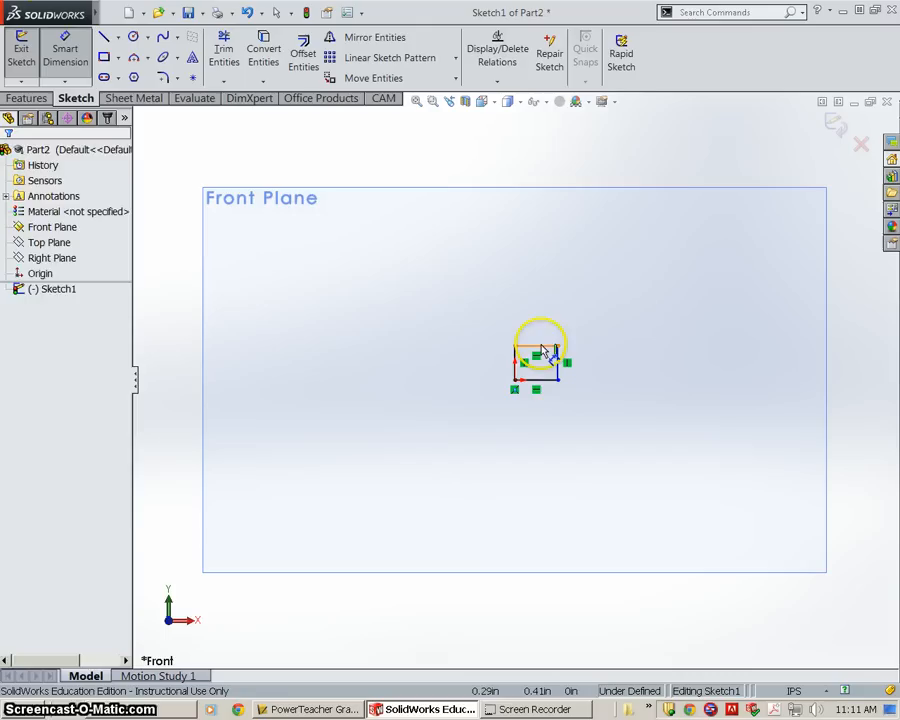
click(540, 360)
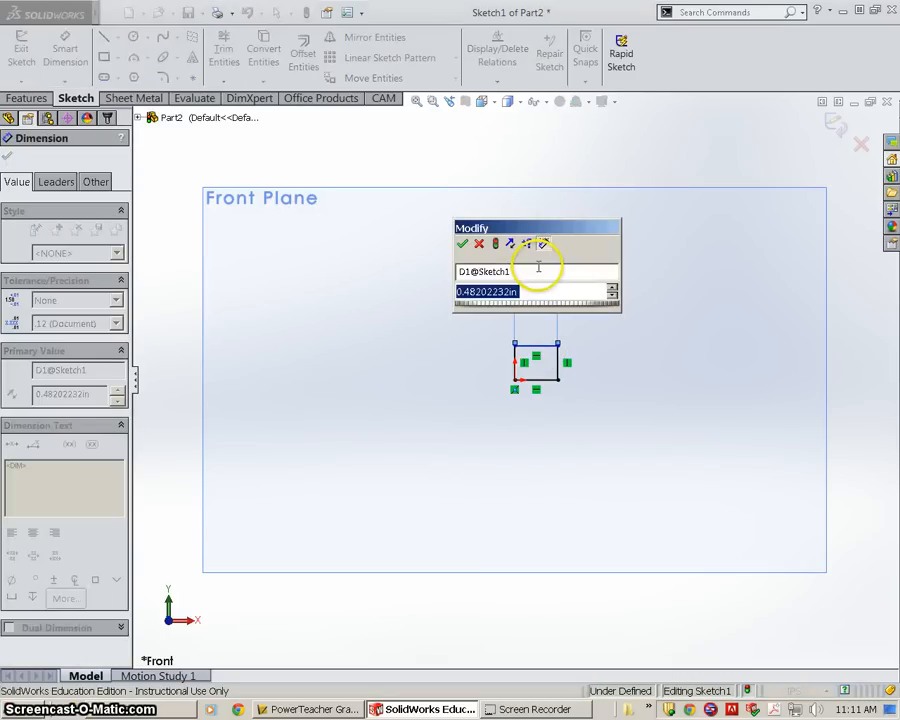
text(.5)
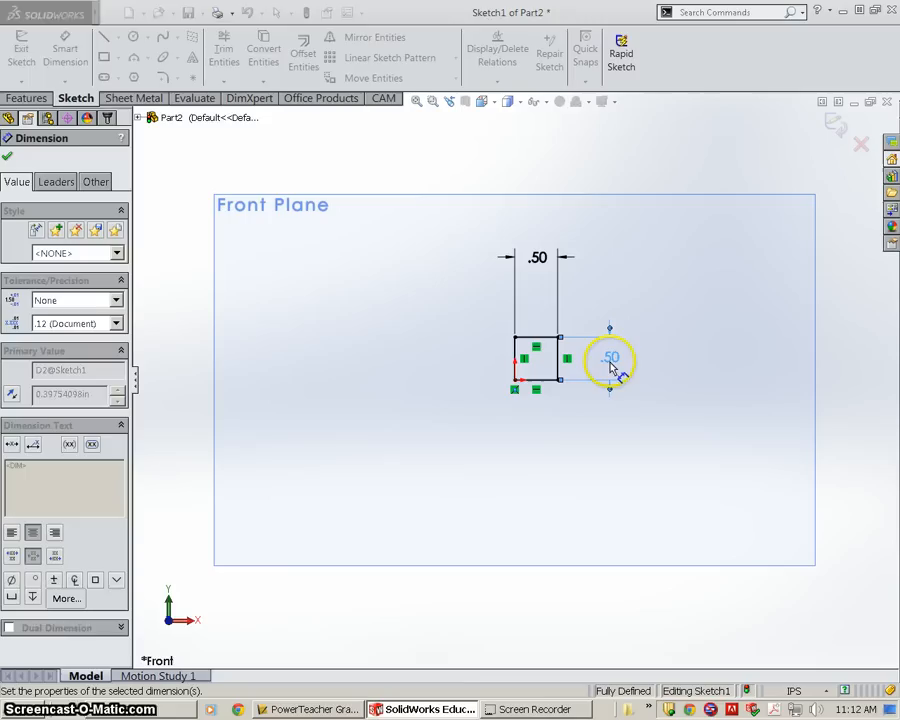
click(8, 156)
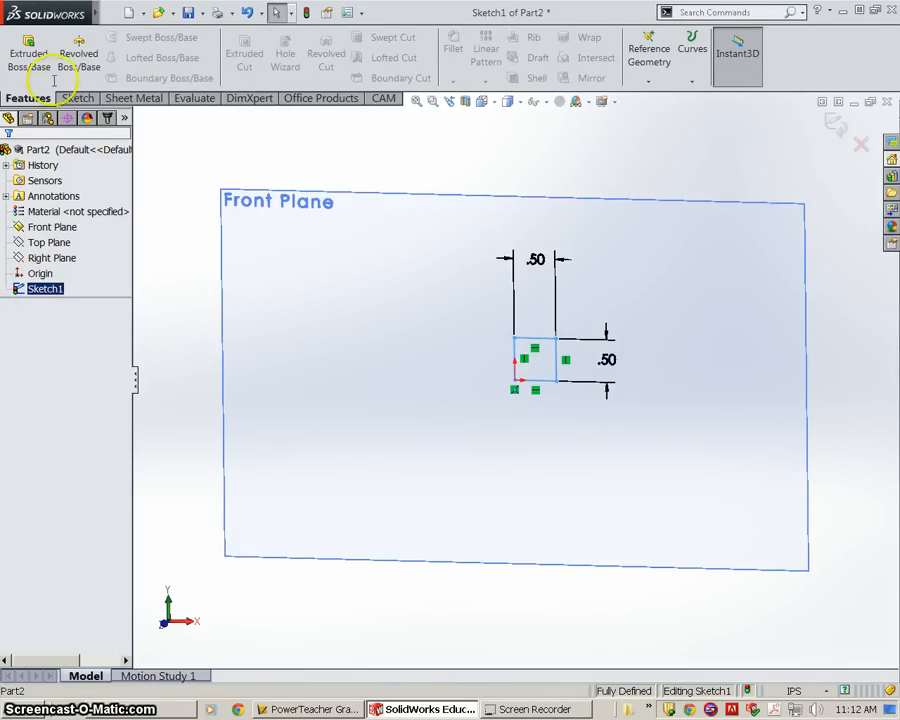
Boss-Extrude the square 22 in into a long bar and orbit to view it whole.
click(28, 50)
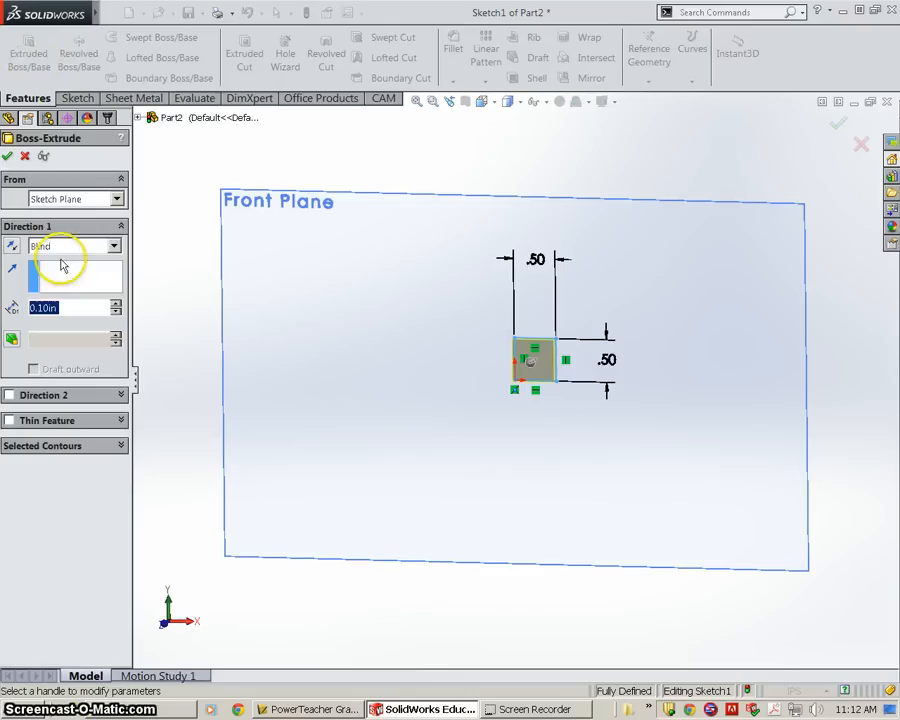
mouse_move(76, 248)
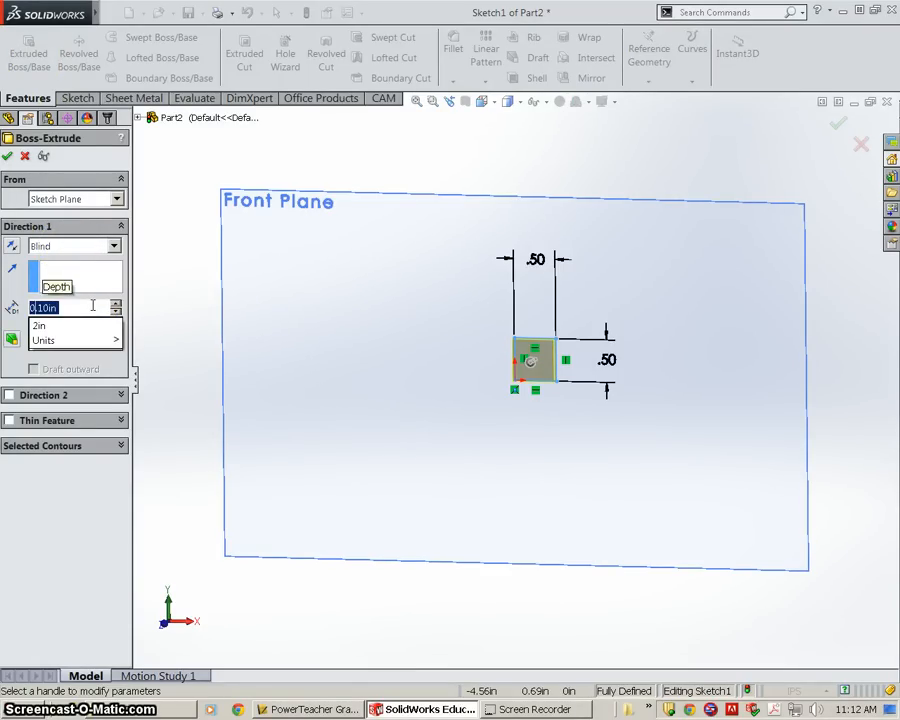
text(22.)
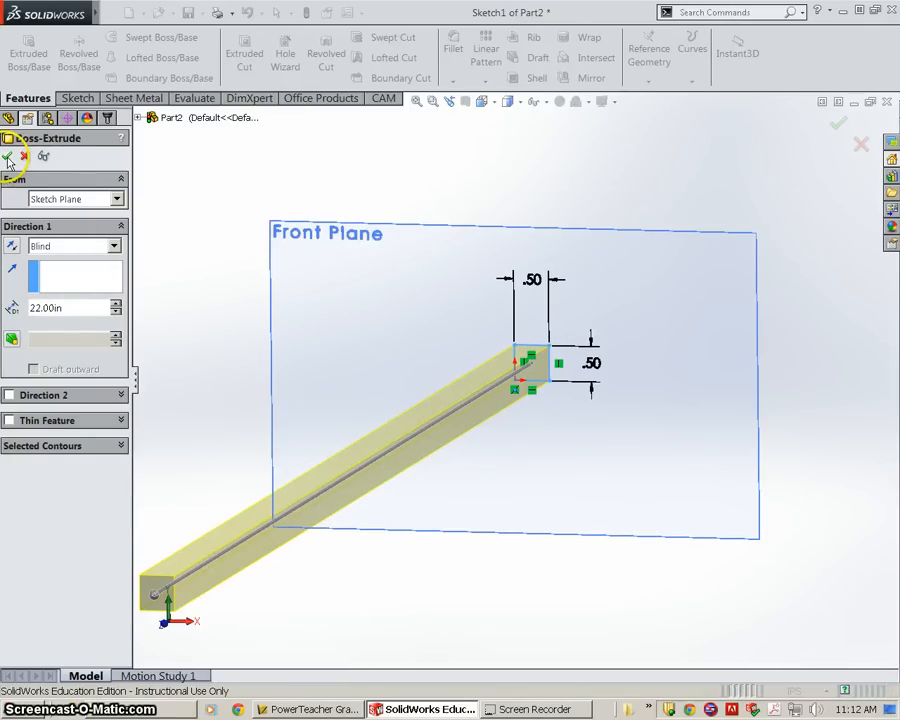
click(838, 124)
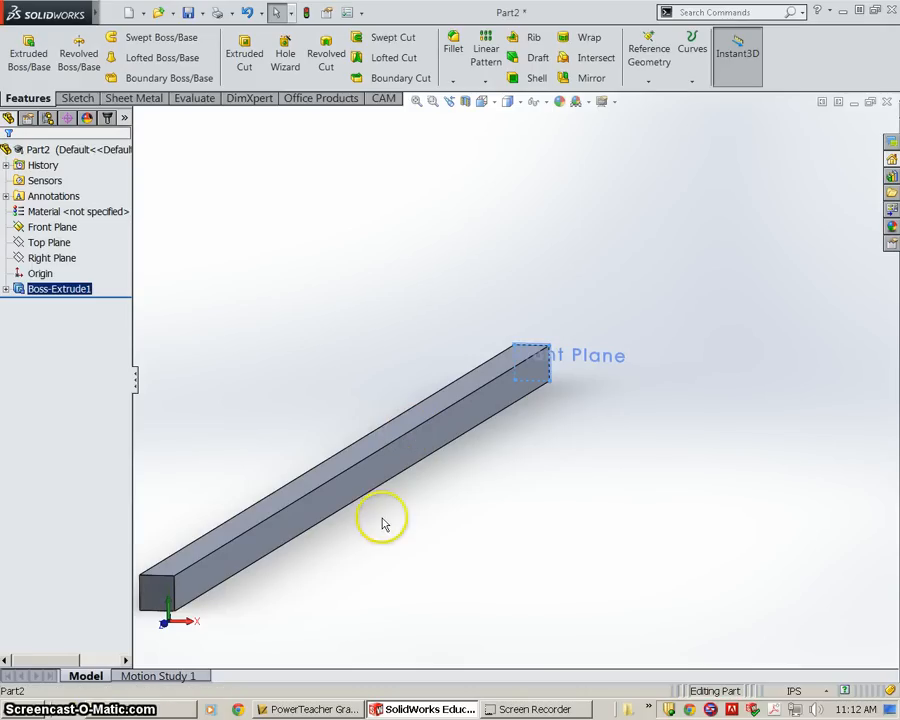
click(382, 520)
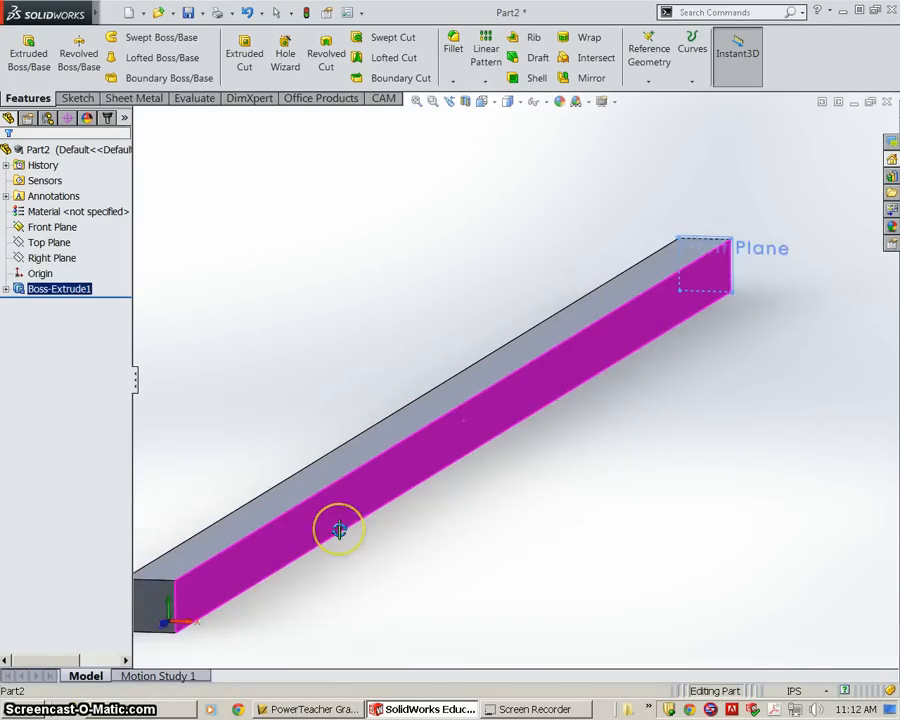
drag(340, 530, 716, 296)
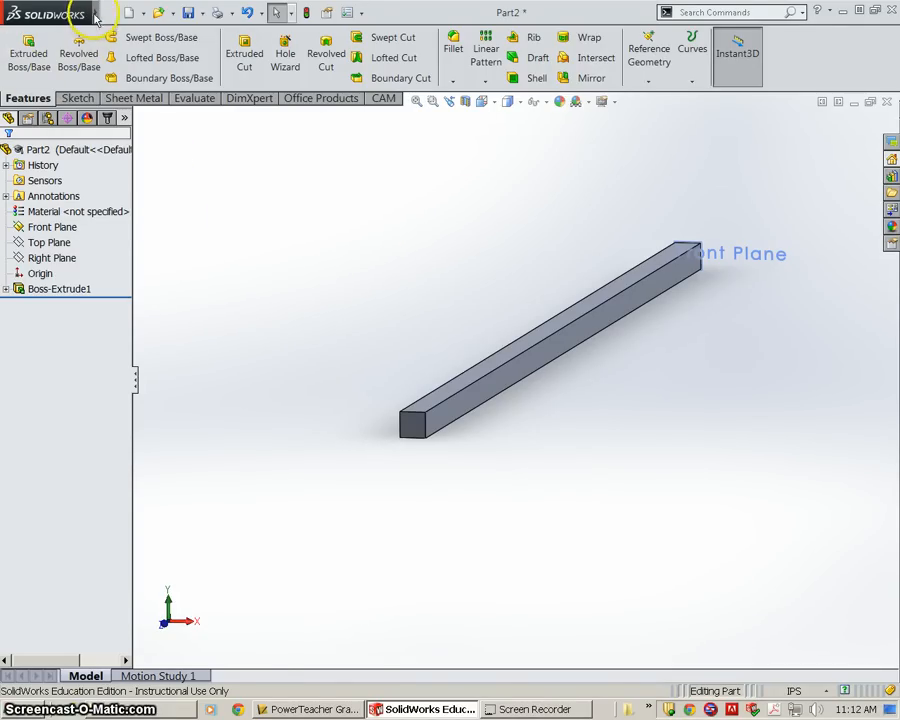
Save As DerryW Lower Beam in DerryW IT > DerryW Trebuchet 2015.
click(112, 12)
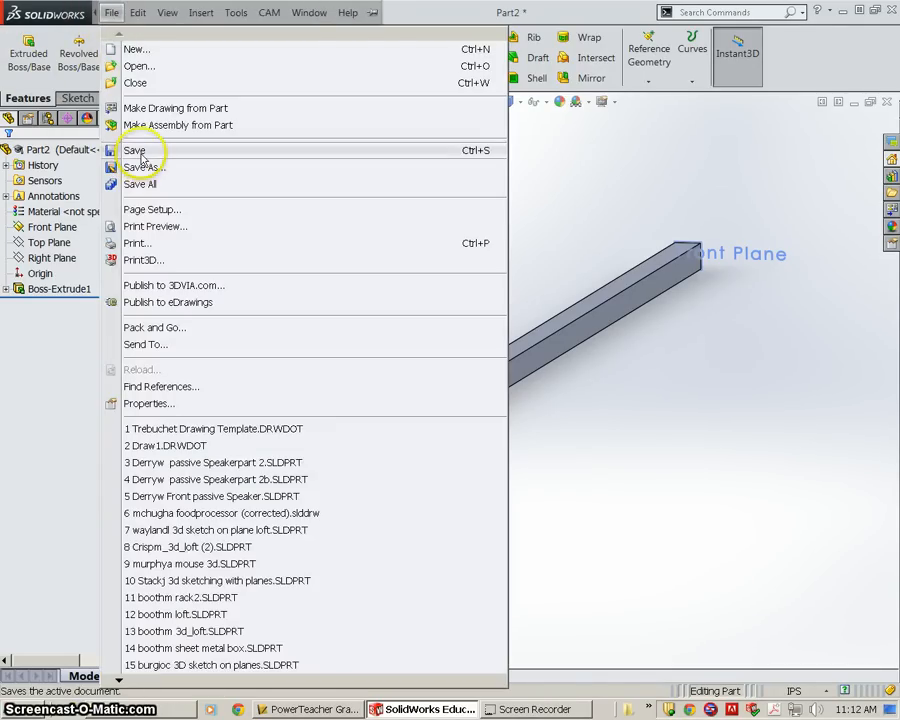
click(142, 168)
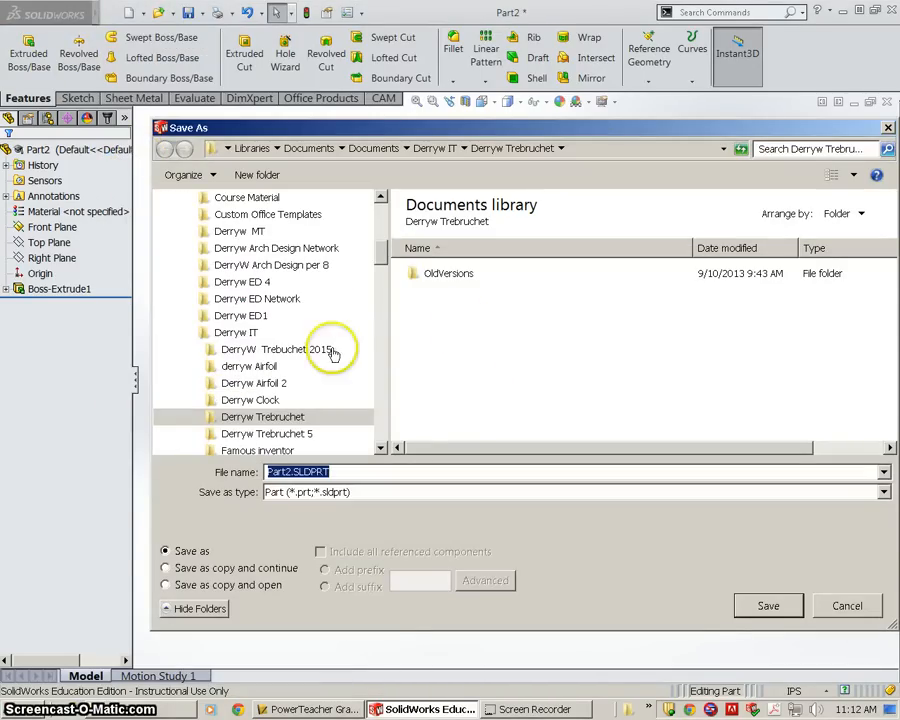
click(236, 332)
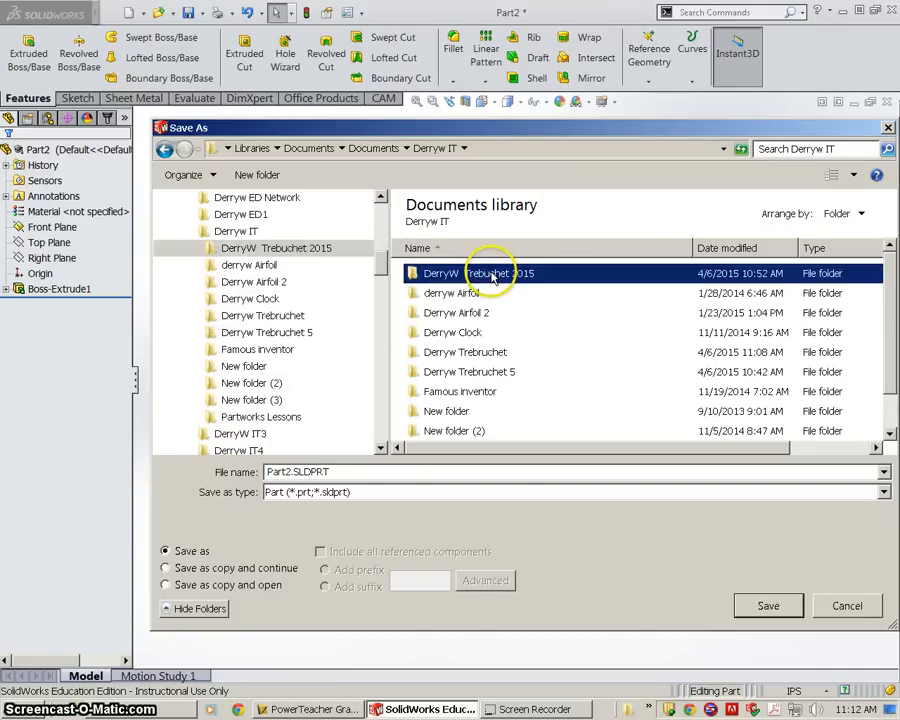
double_click(496, 272)
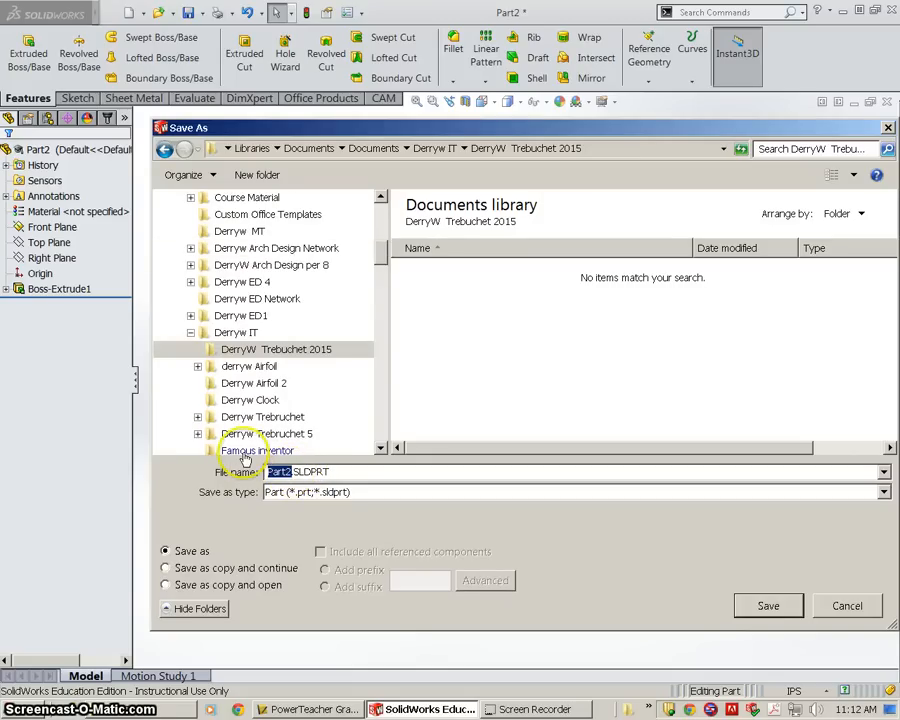
text(DerryW)
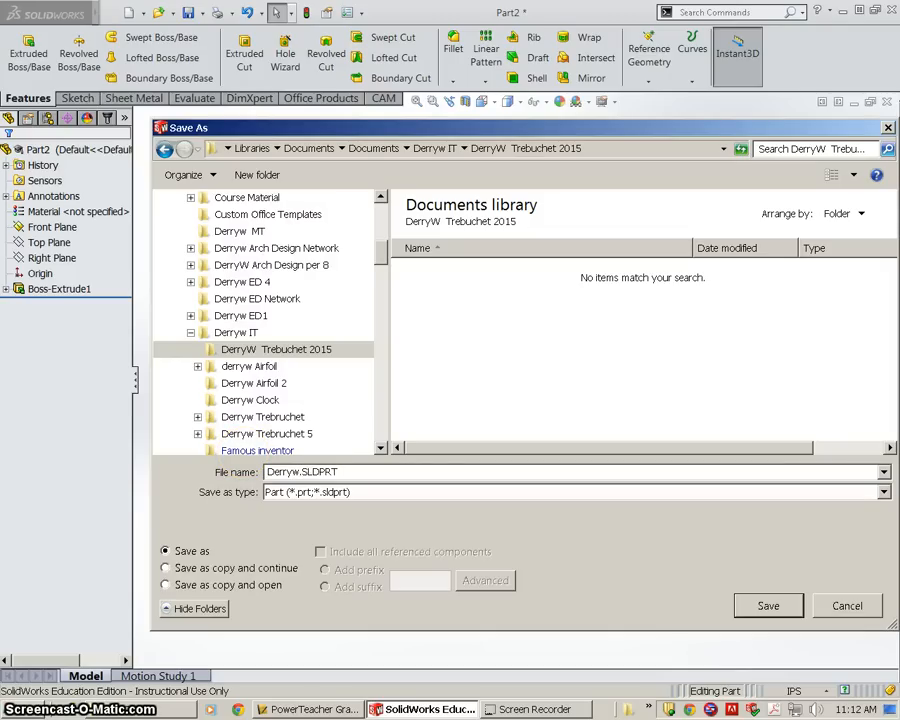
text(Lower Beam)
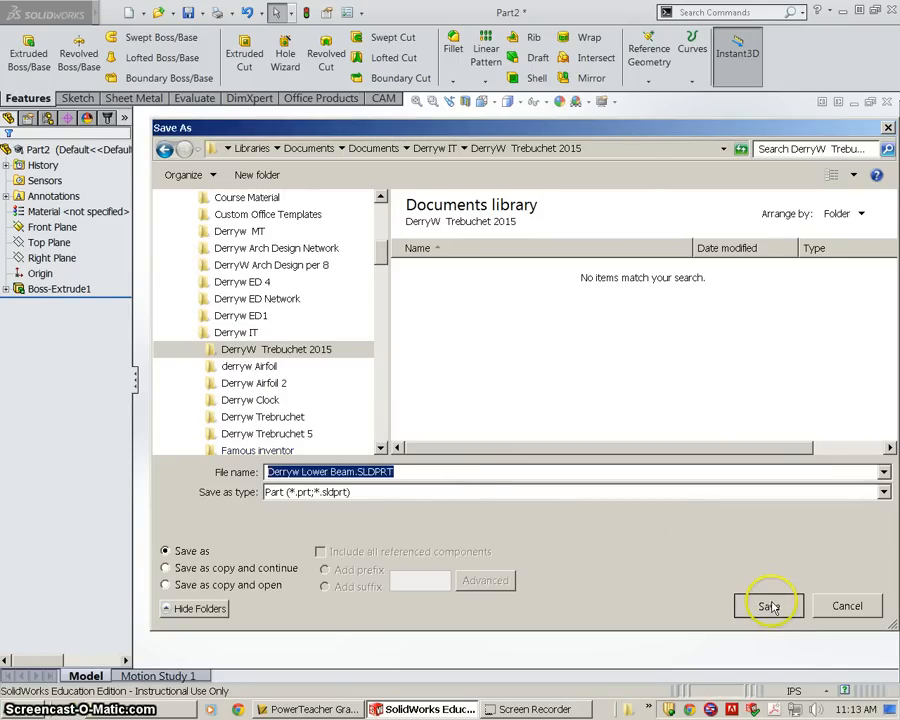
click(768, 604)
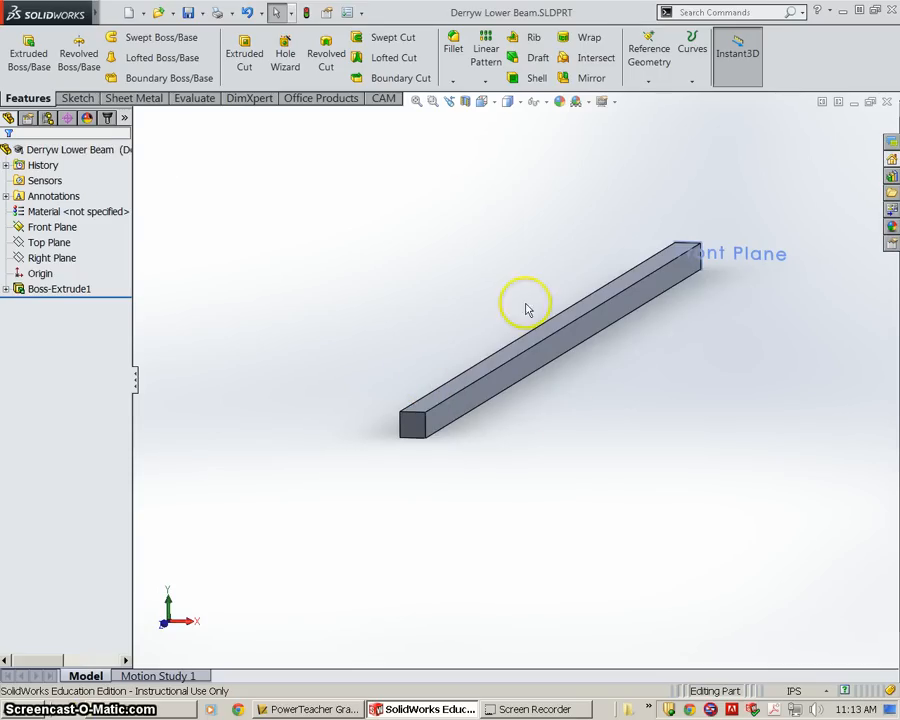
mouse_move(540, 328)
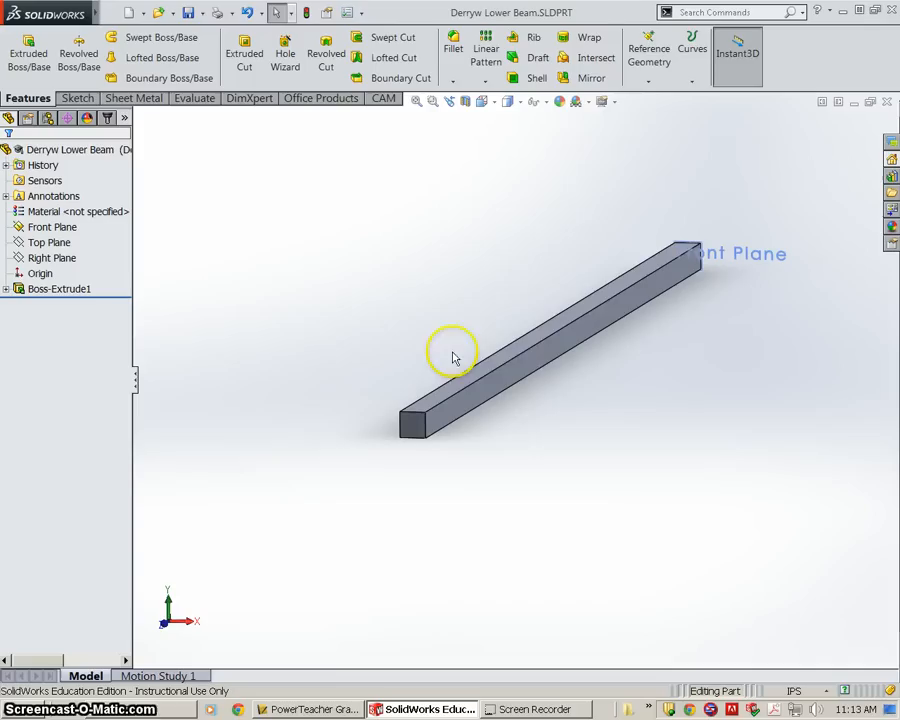
mouse_move(524, 12)
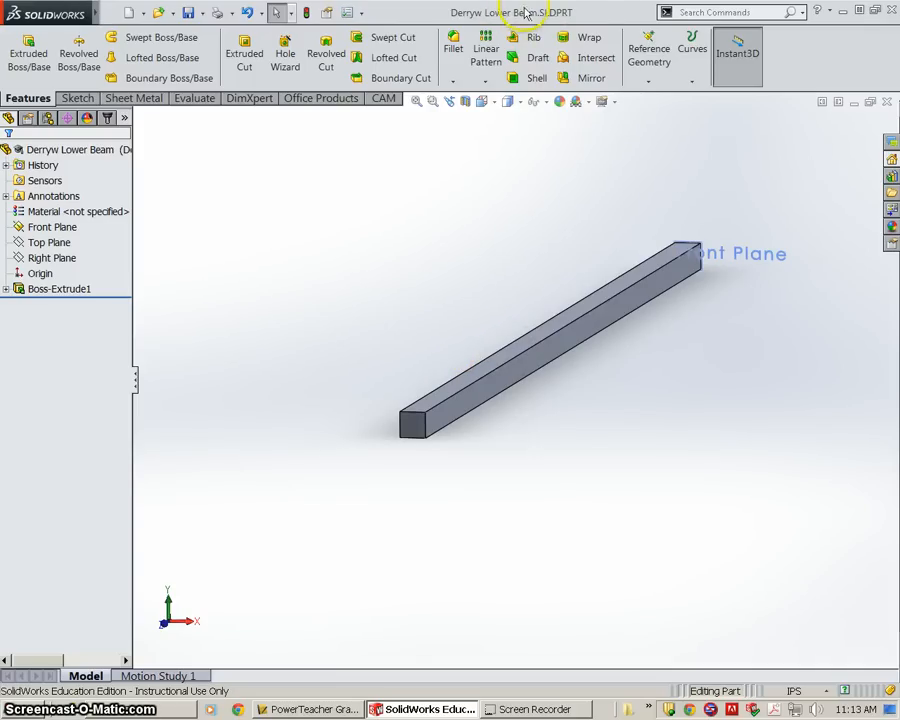
mouse_move(570, 360)
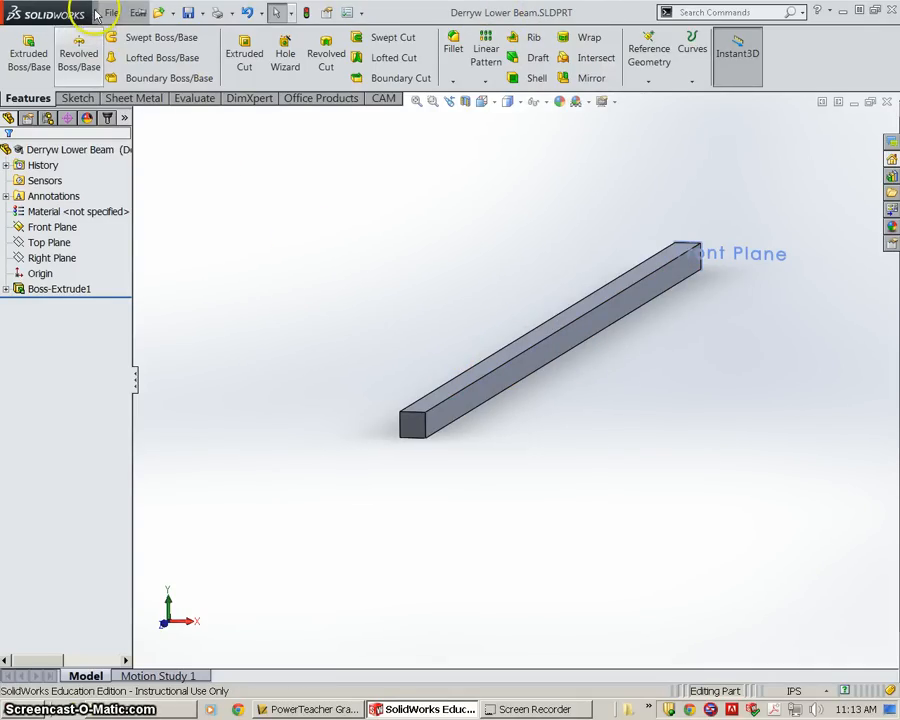
Save As a copy named DerryW Side Rail Cross in the same folder.
click(112, 12)
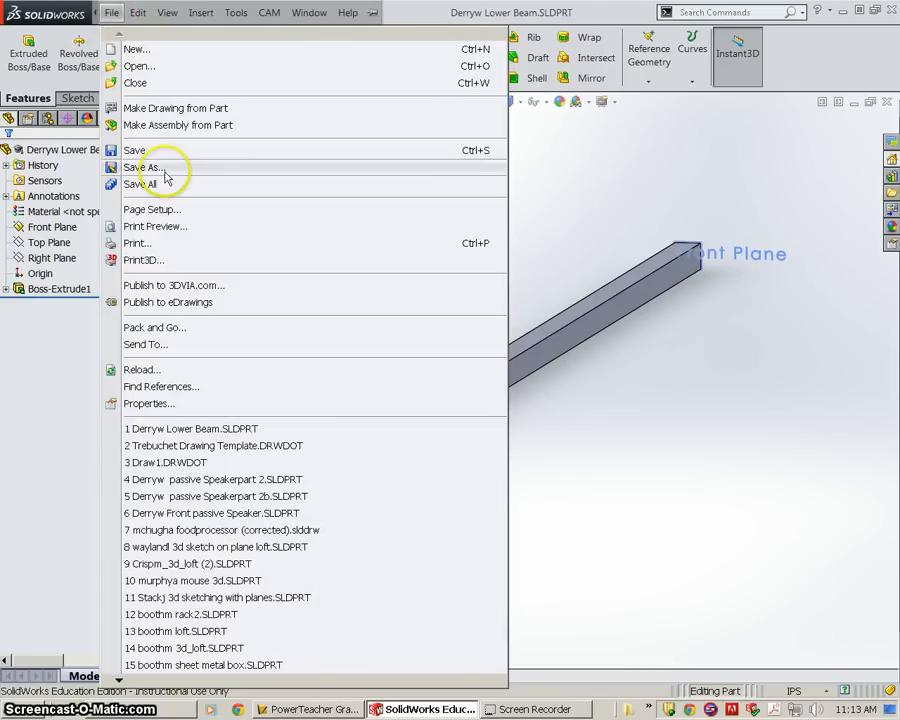
click(150, 168)
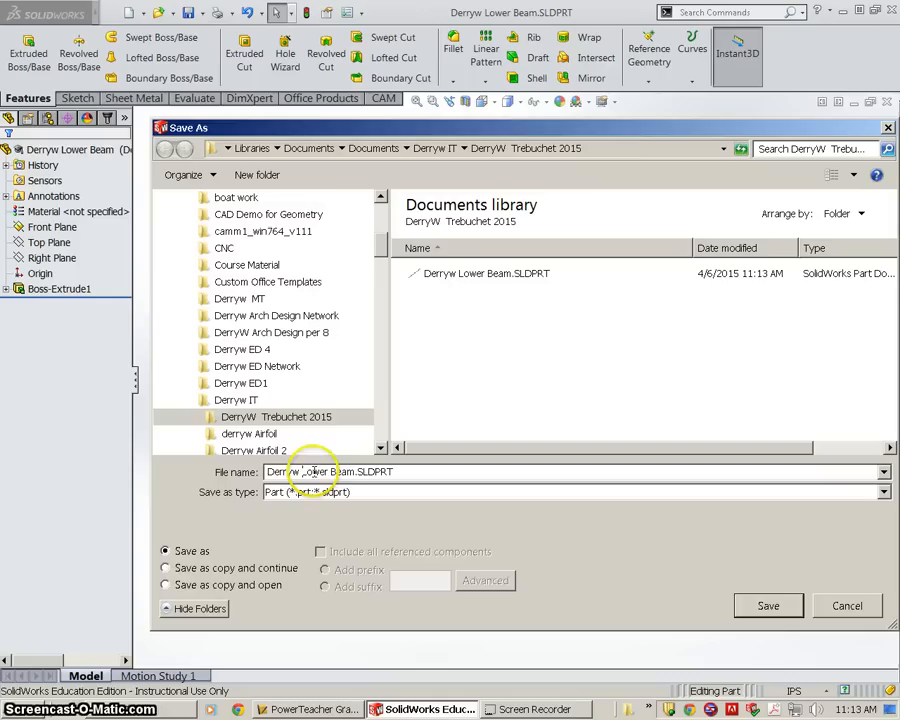
double_click(320, 472)
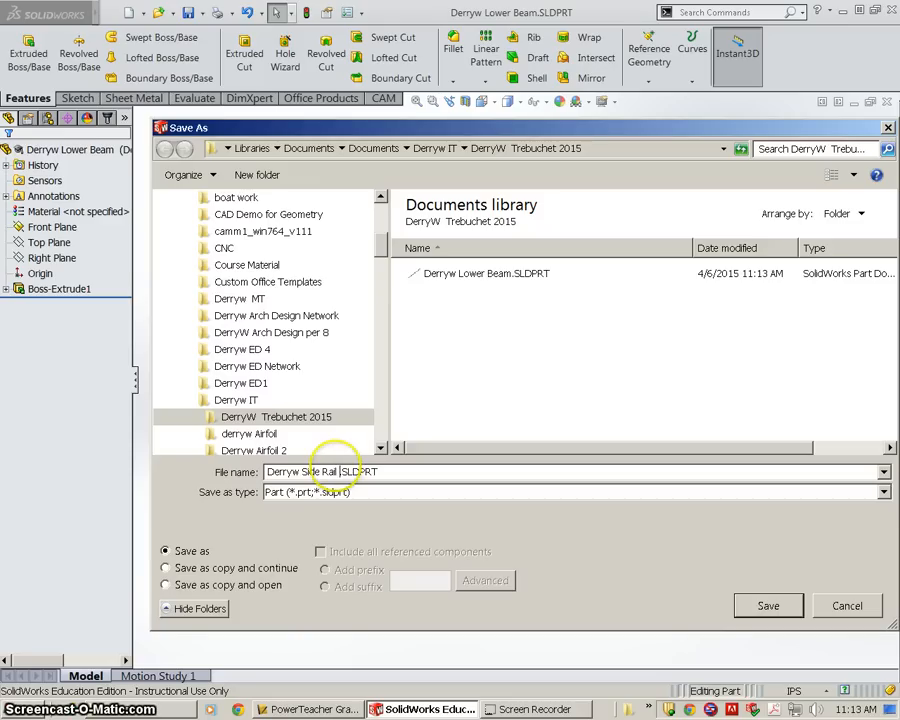
text(Cross)
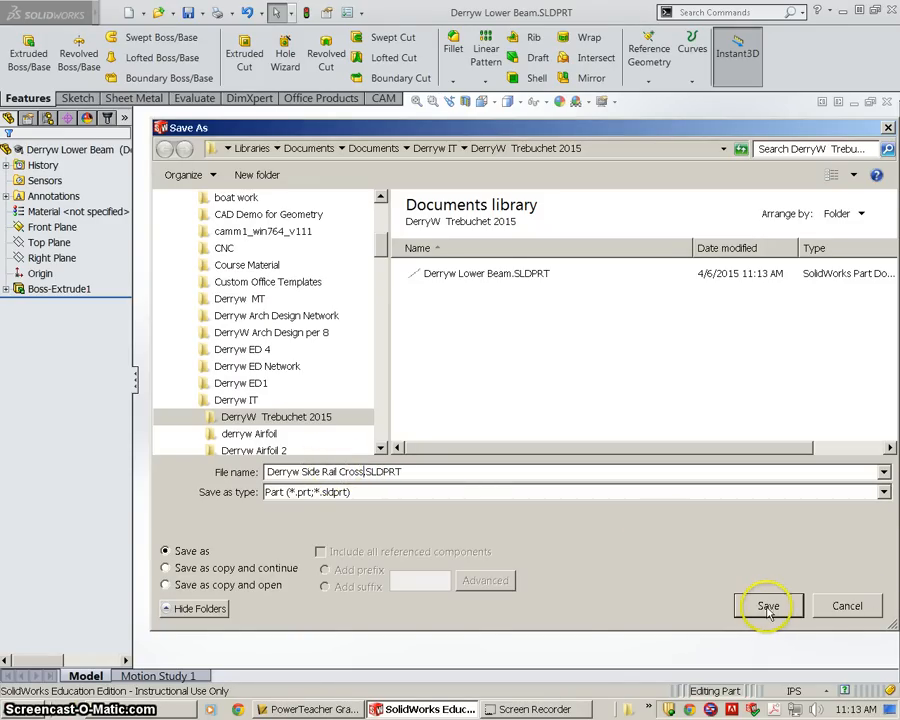
click(768, 604)
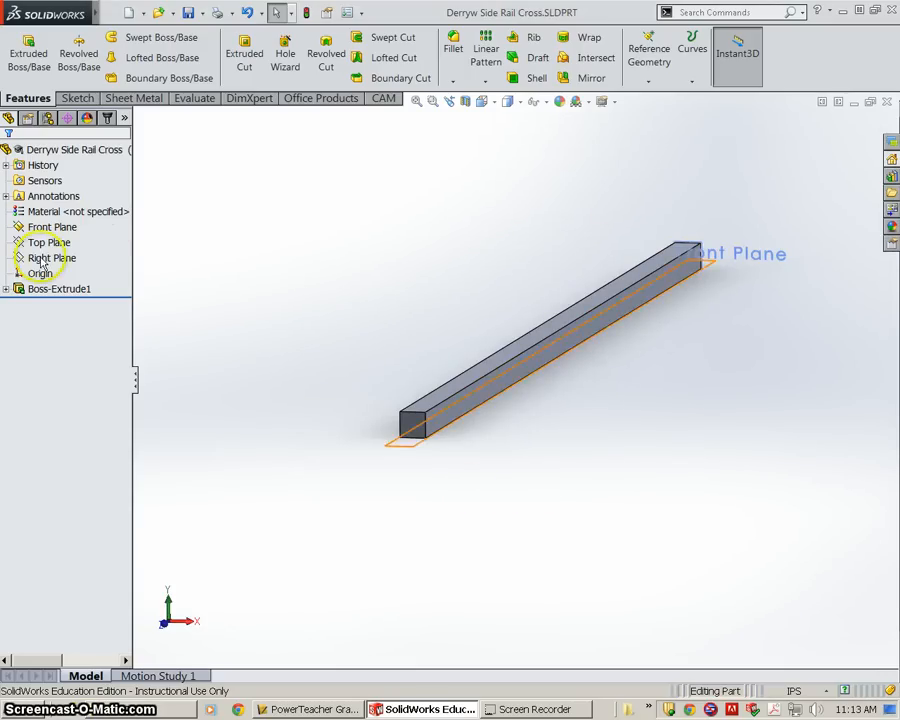
Edit Boss-Extrude1 to a 5 in depth and save the Side Rail Cross part.
click(60, 288)
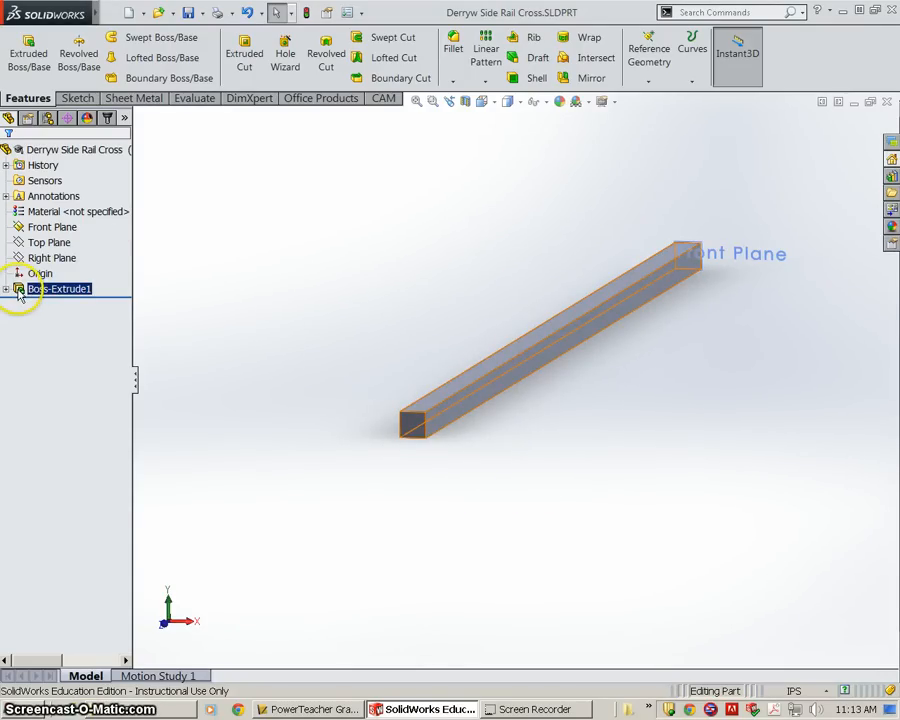
right_click(60, 288)
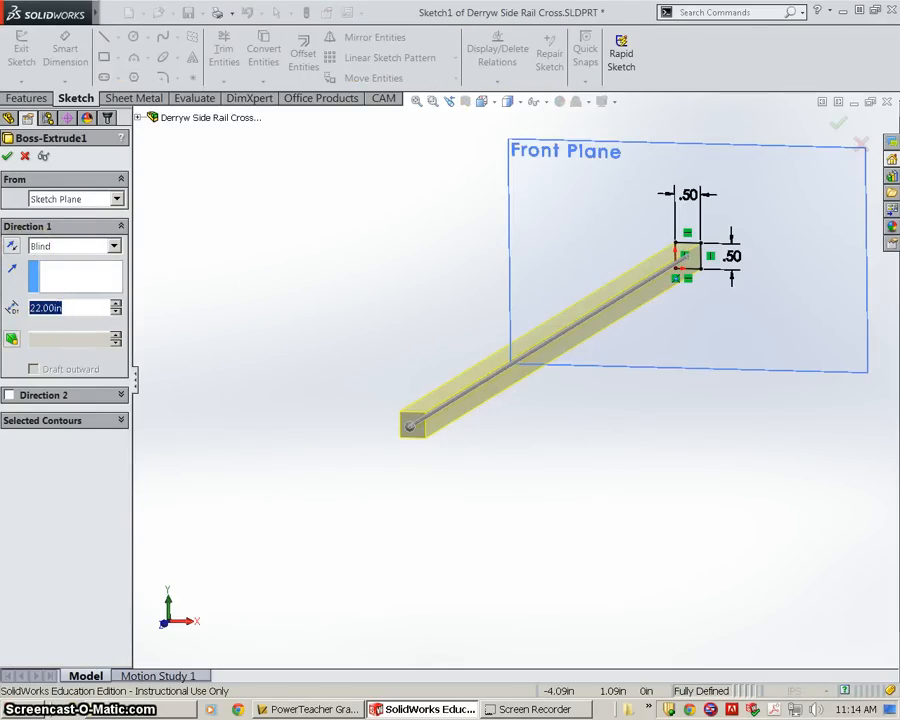
text(5)
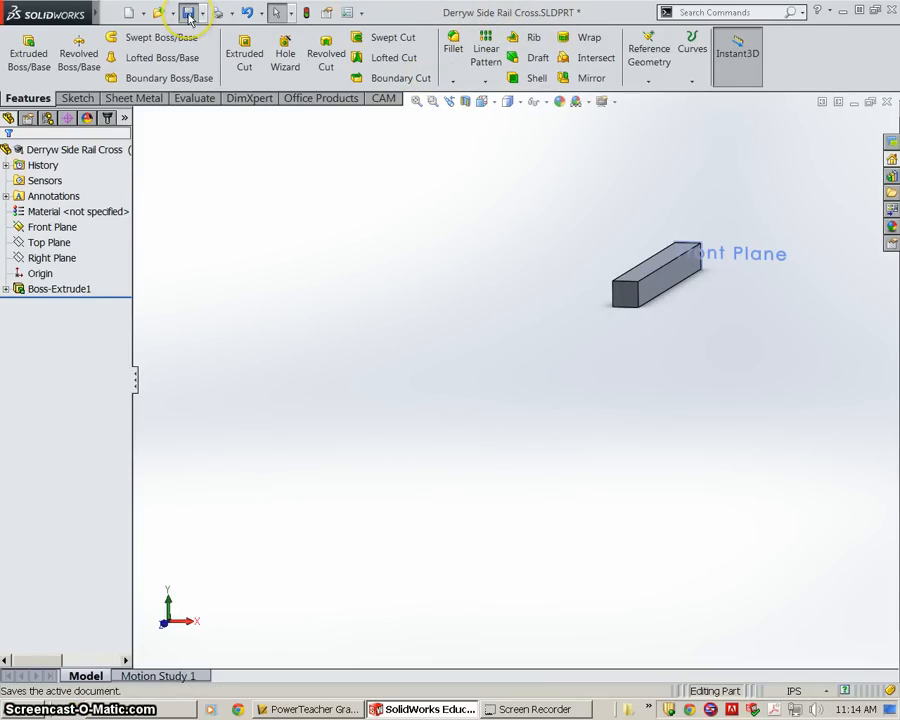
click(188, 12)
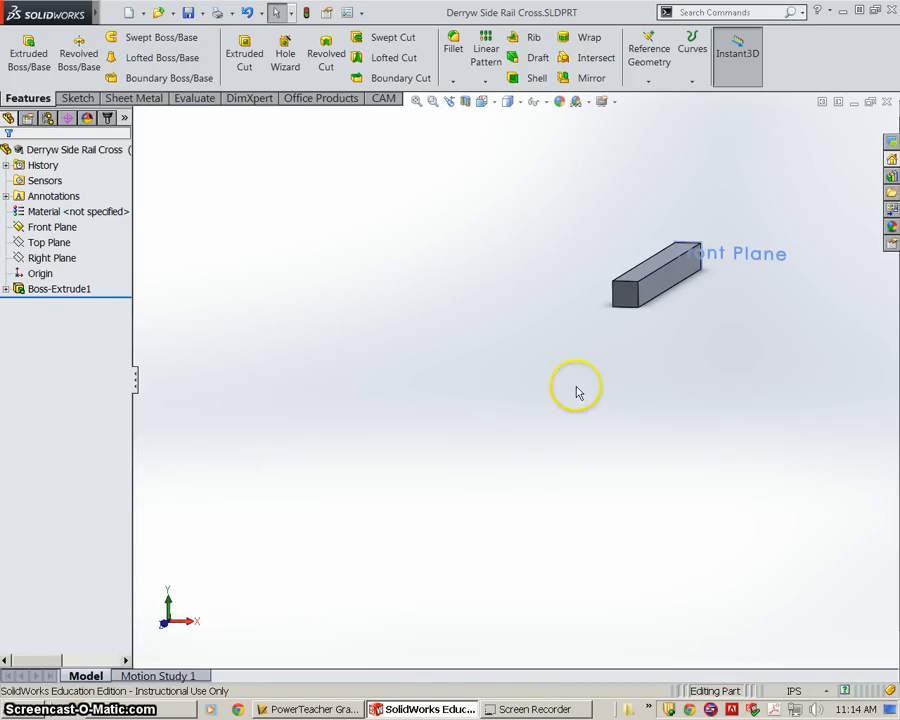
mouse_move(640, 344)
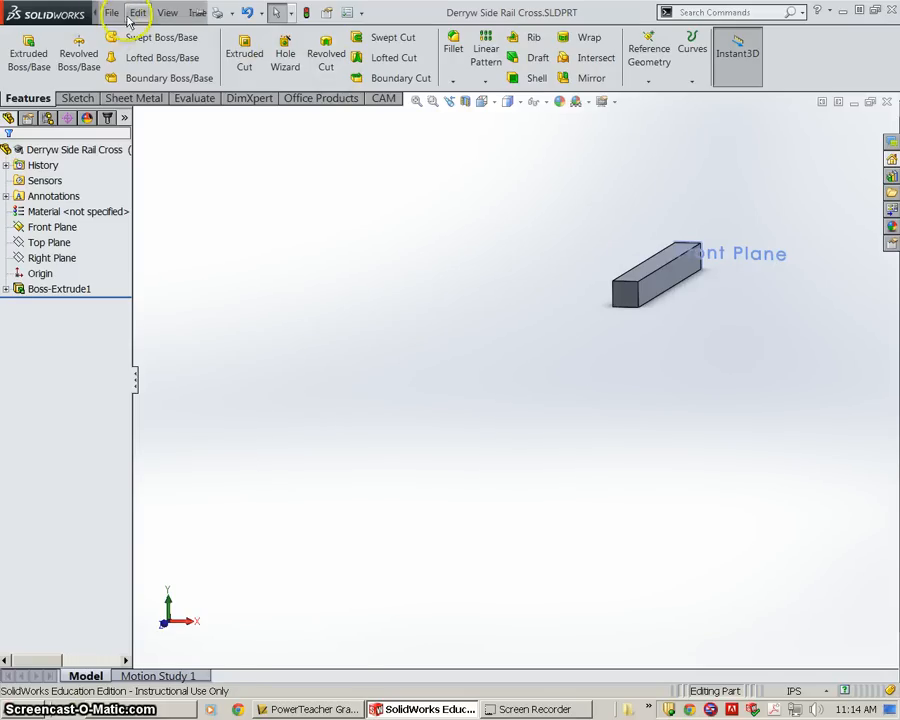
Save As a copy named Derryw Spar.SLDPRT in the Trebuchet 2015 folder.
click(112, 12)
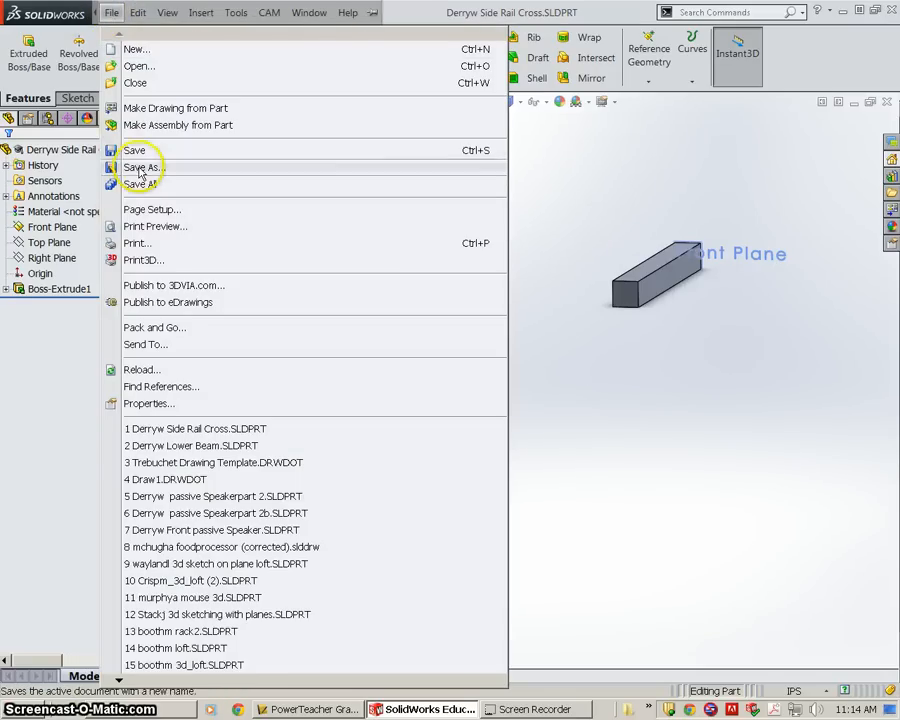
click(142, 168)
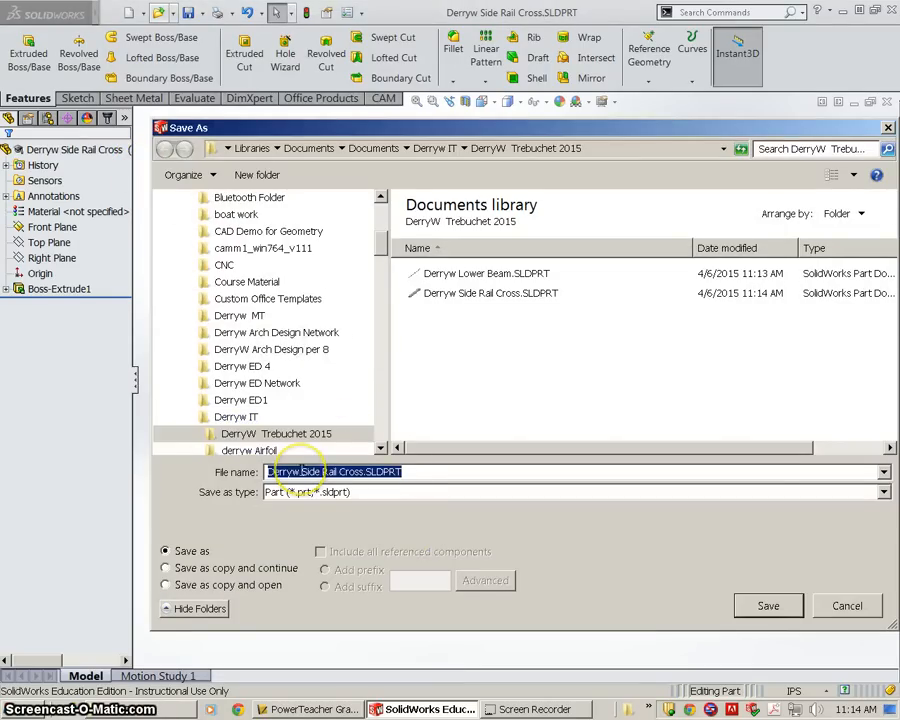
click(498, 300)
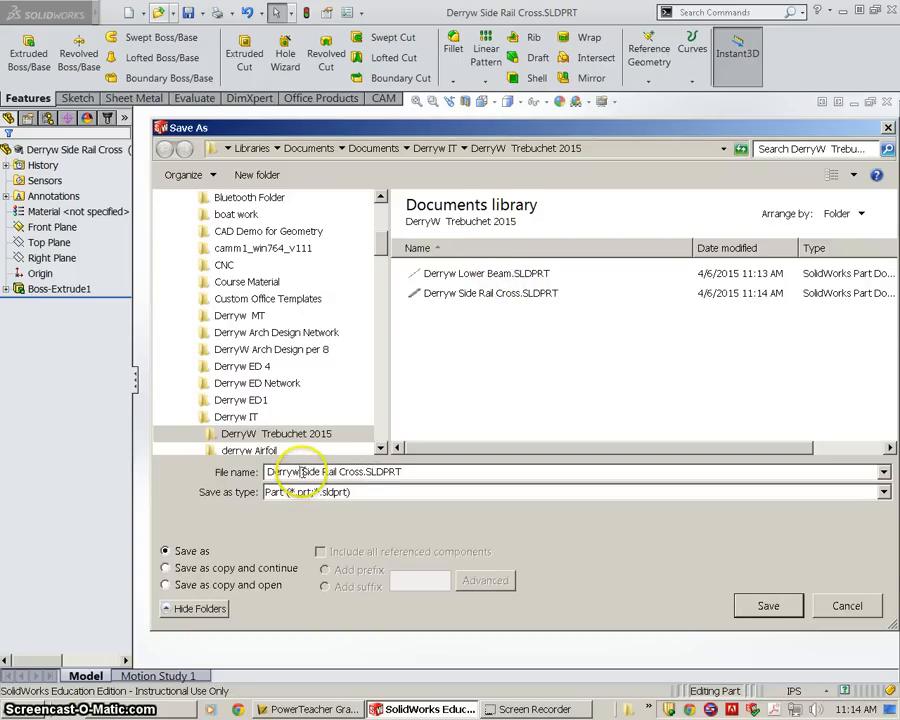
double_click(330, 472)
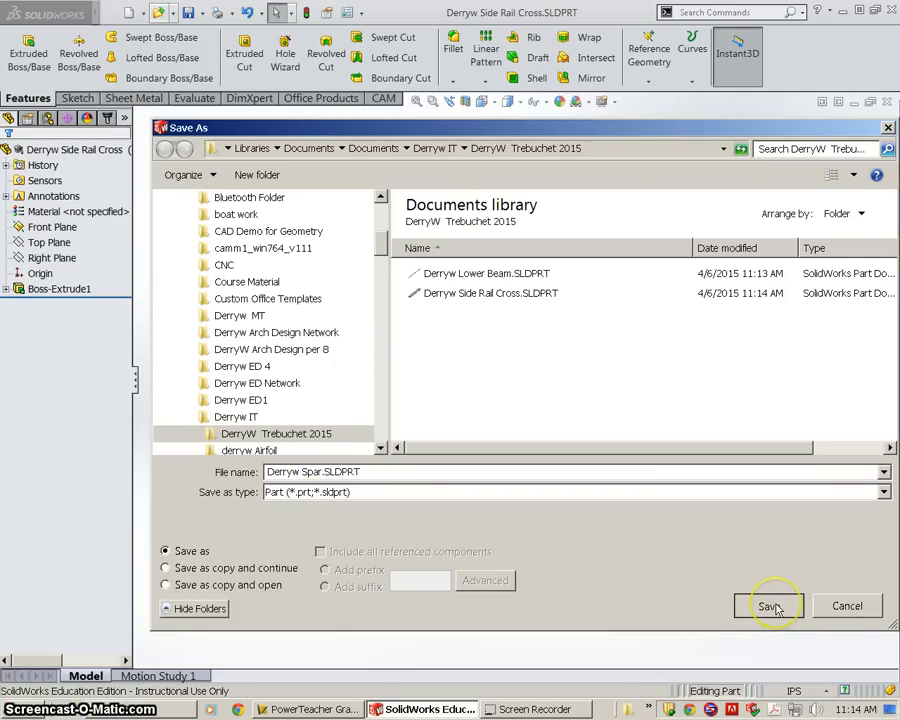
click(768, 604)
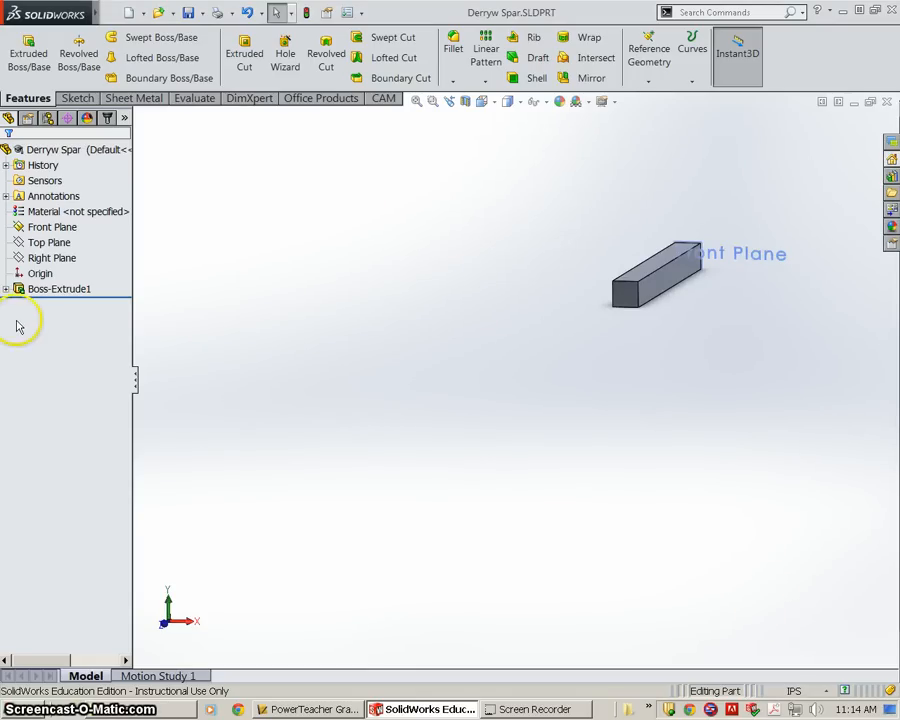
right_click(58, 288)
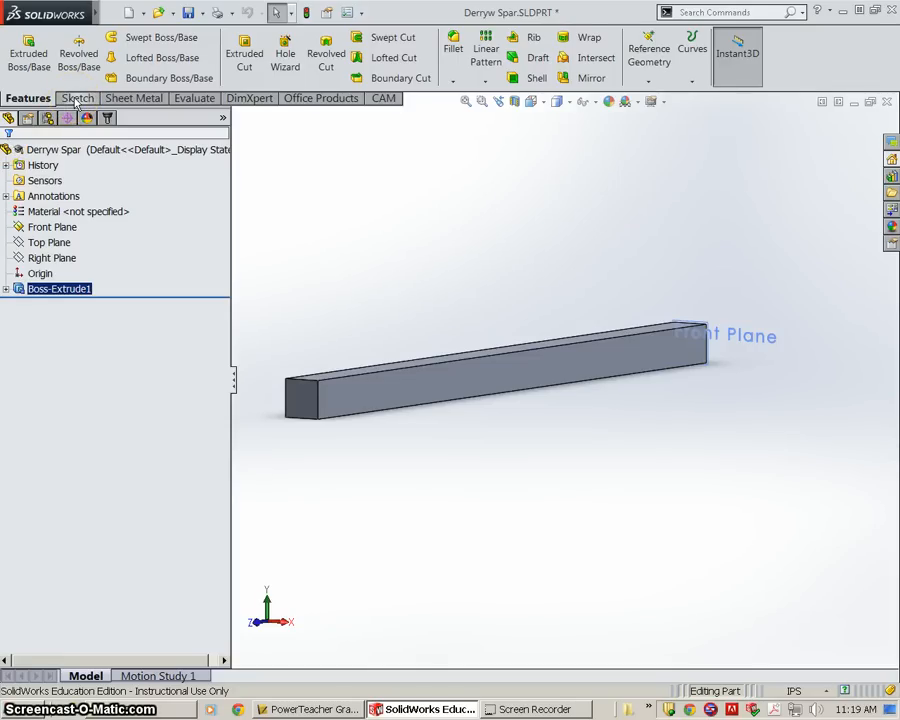
Open Sketch2 on the bar's long side face and view it Normal To.
click(76, 98)
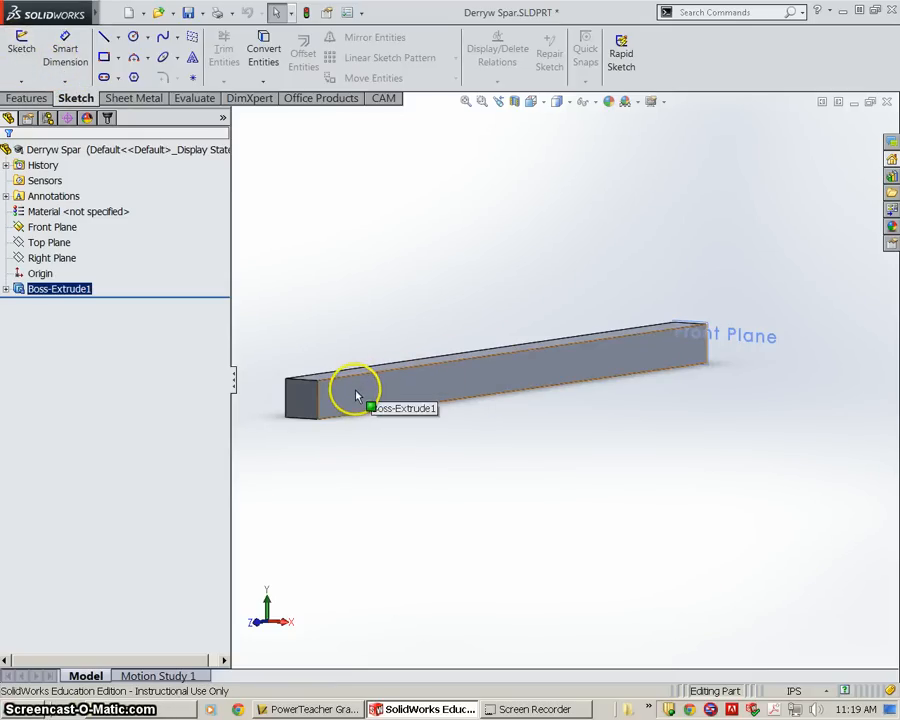
click(356, 390)
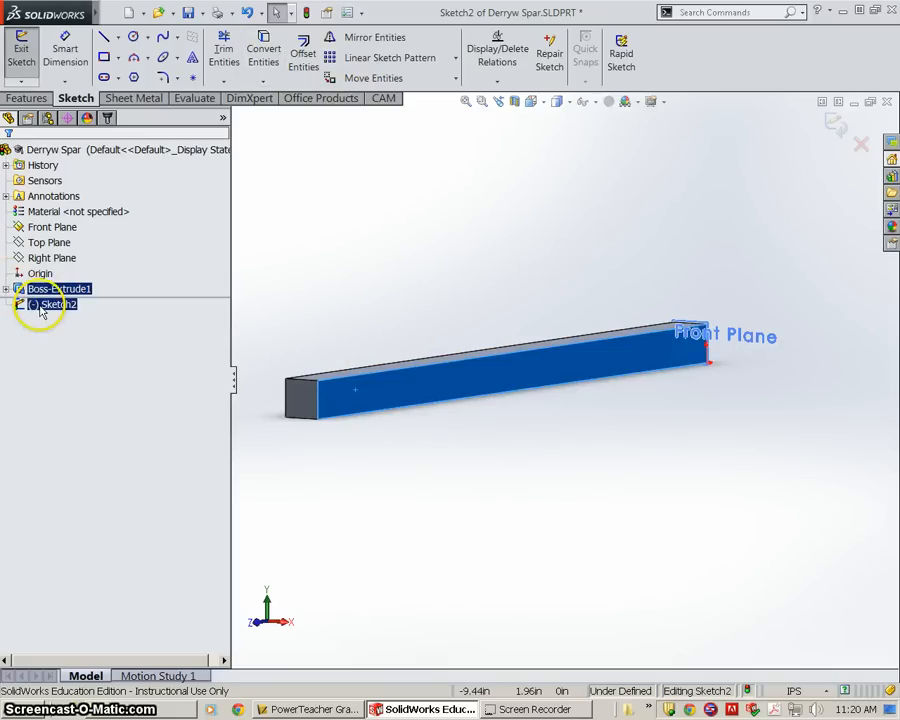
right_click(56, 304)
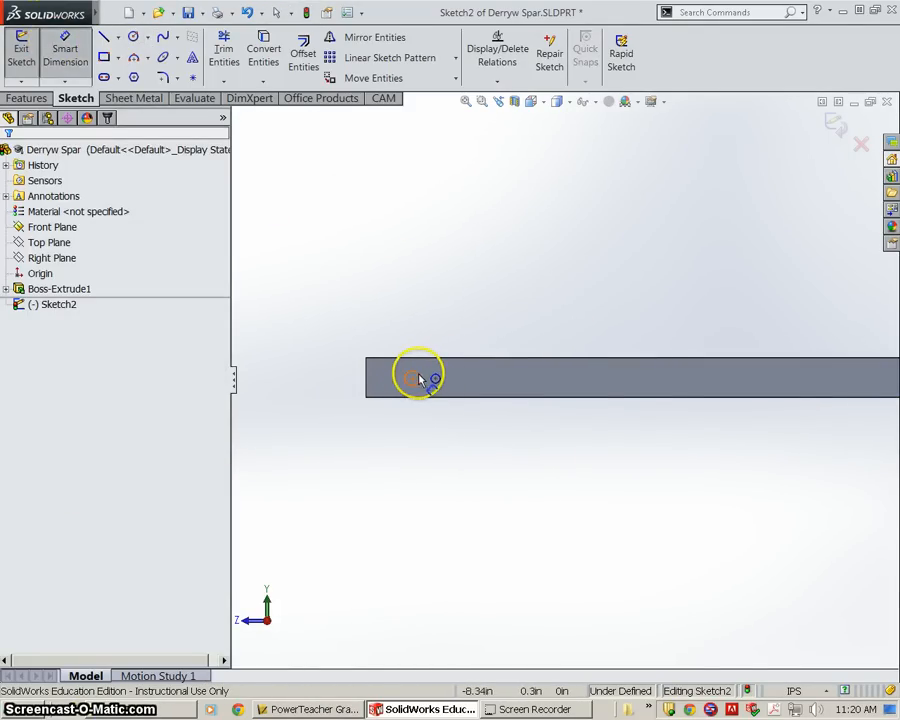
Dimension the hole circle's diameter and its distances from the bar edges to fully define the sketch.
click(416, 376)
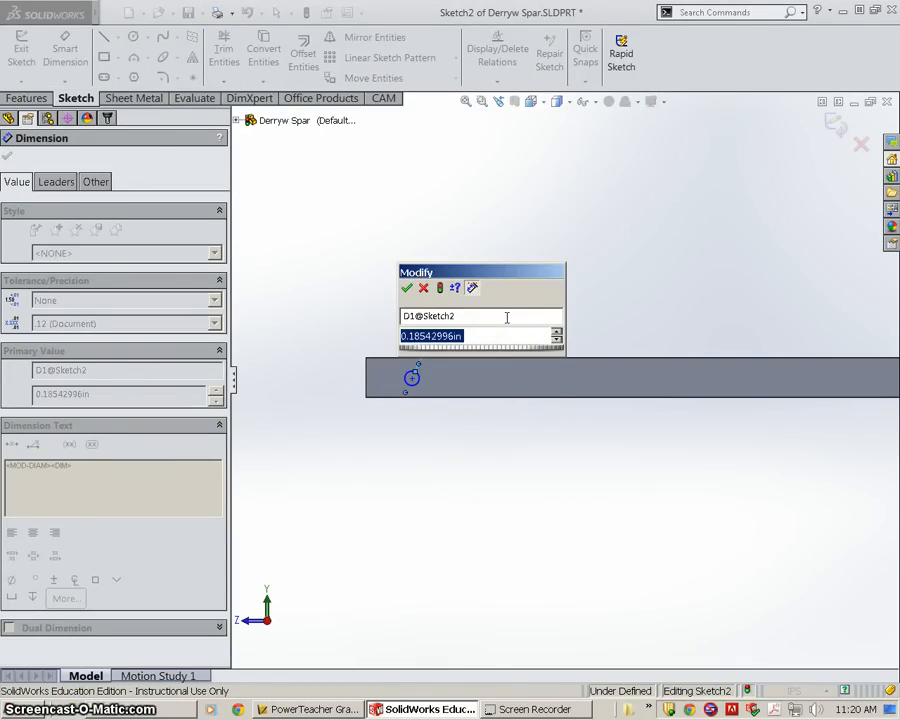
text(9/)
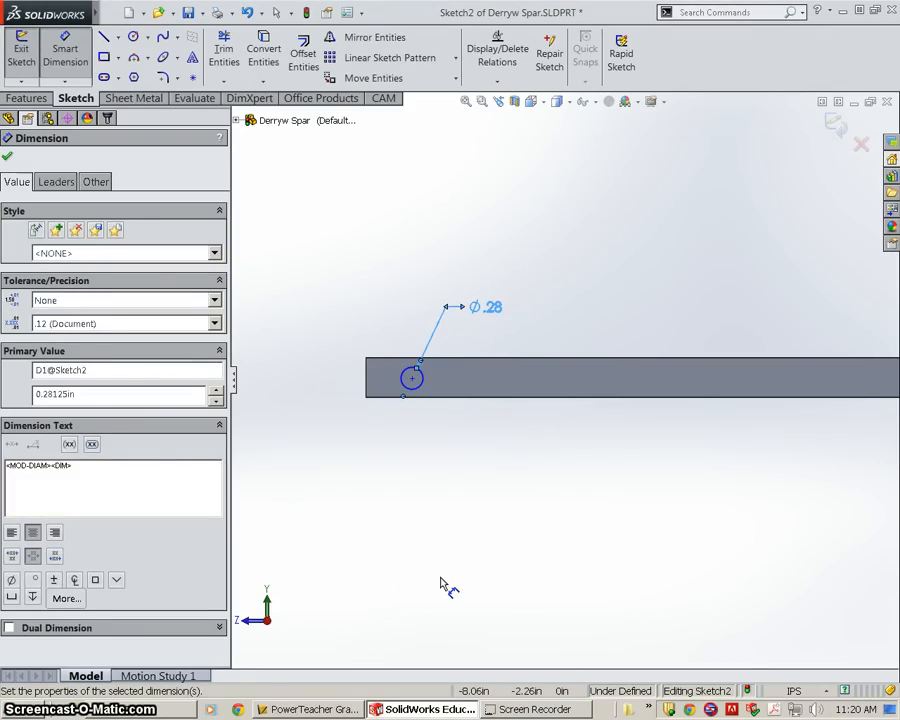
mouse_move(460, 384)
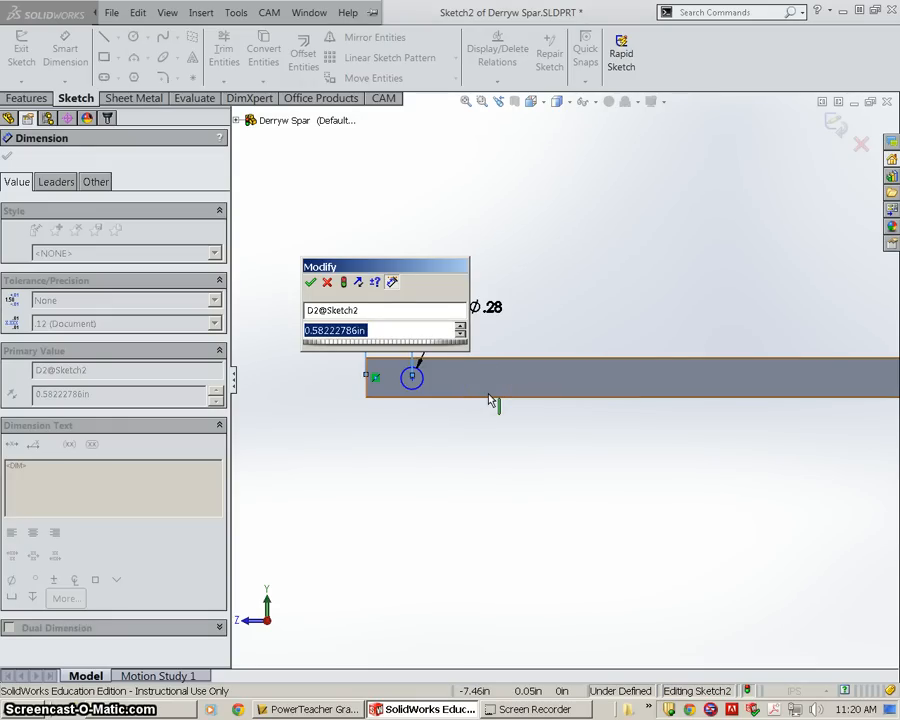
text(5)
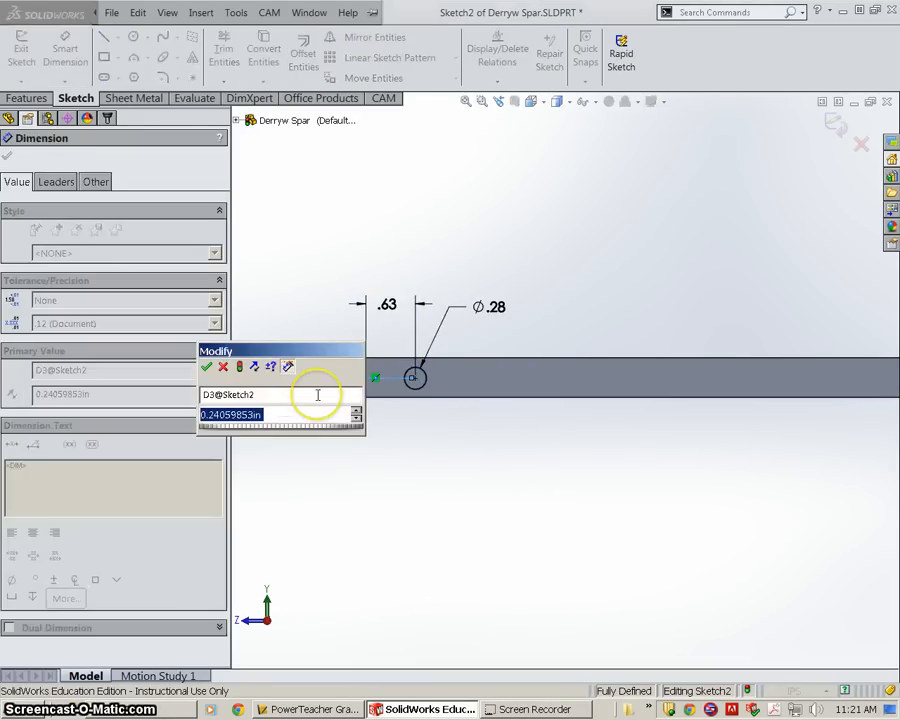
text(.25)
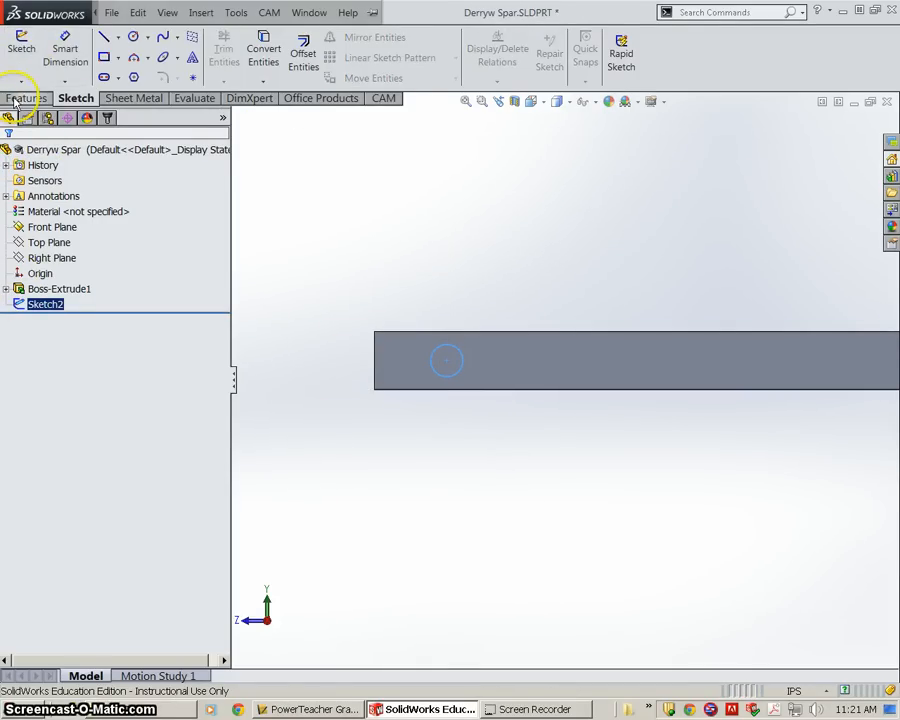
Extruded Cut the circle with end condition Through All to make the through-hole.
click(28, 98)
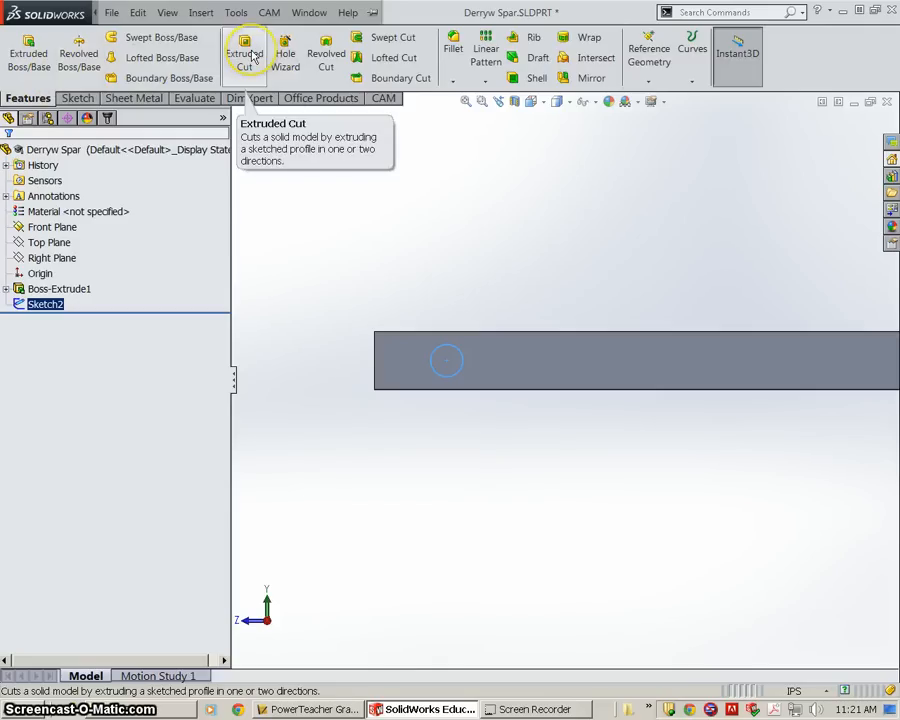
click(244, 52)
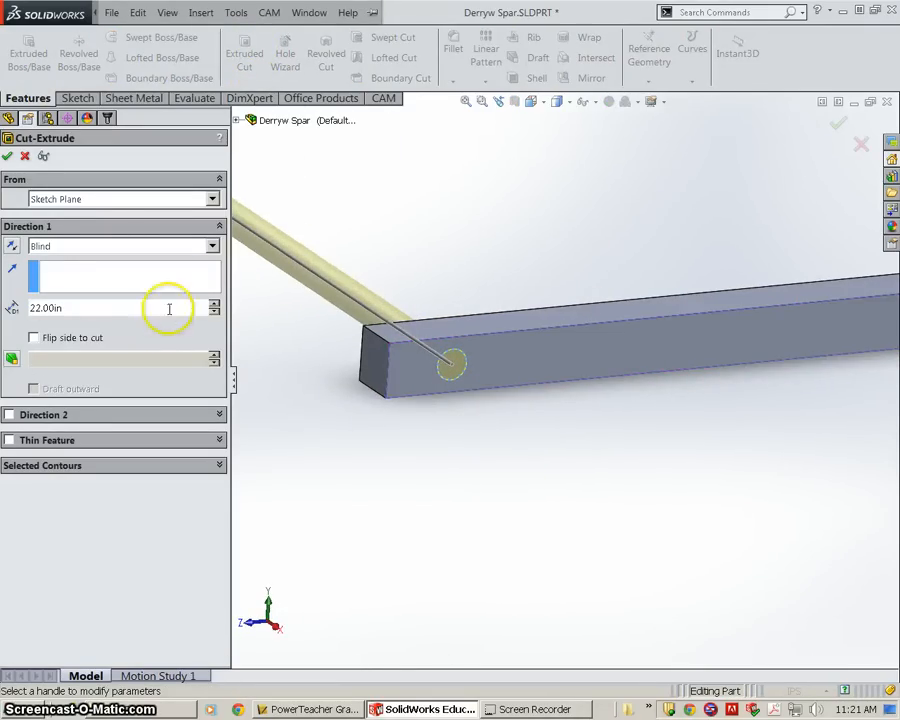
click(212, 246)
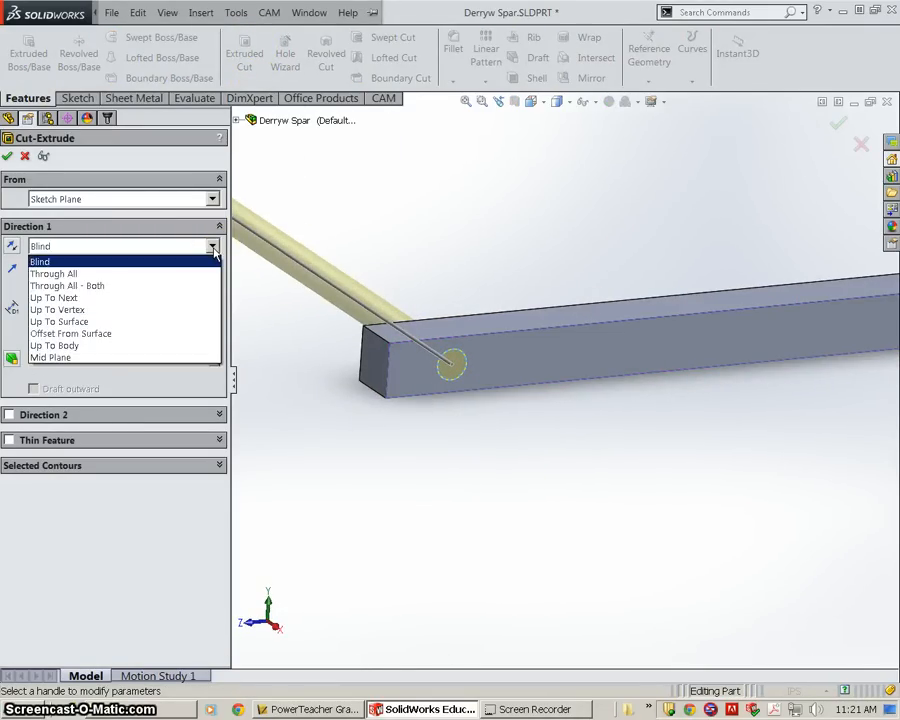
click(52, 272)
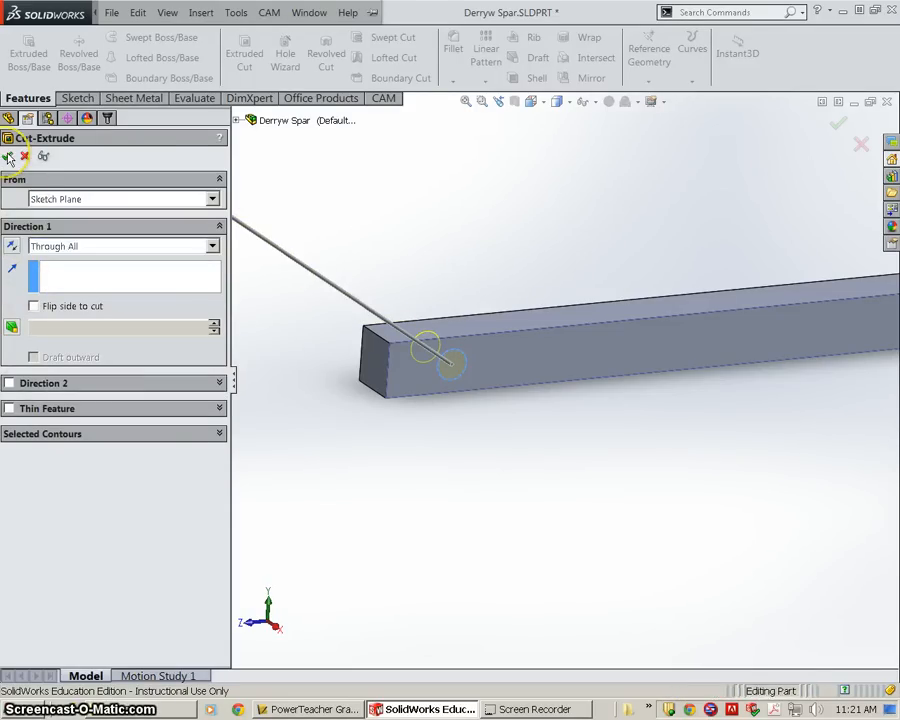
click(838, 124)
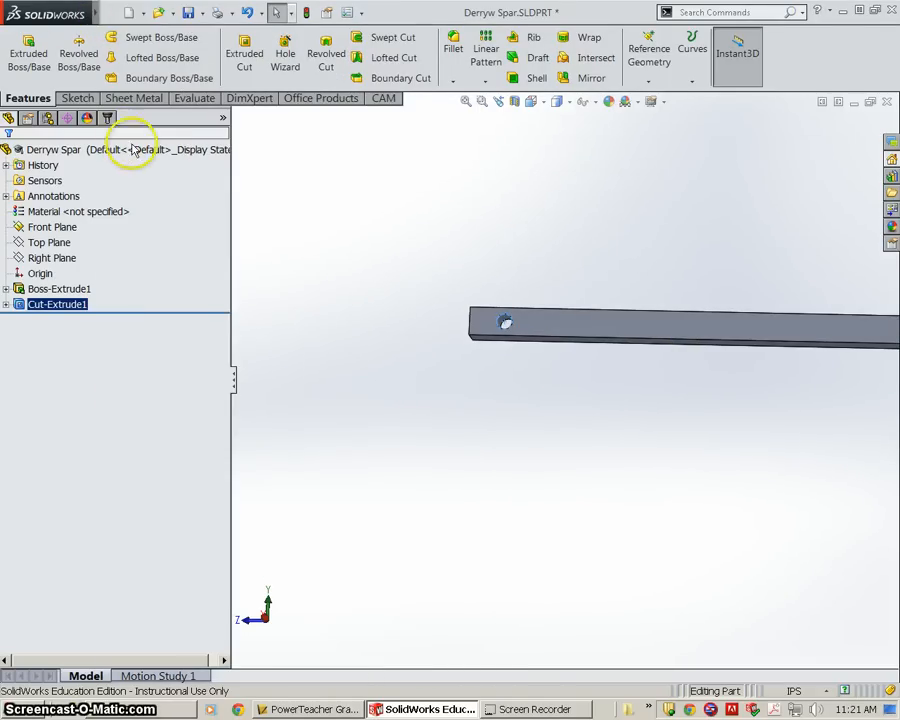
click(112, 12)
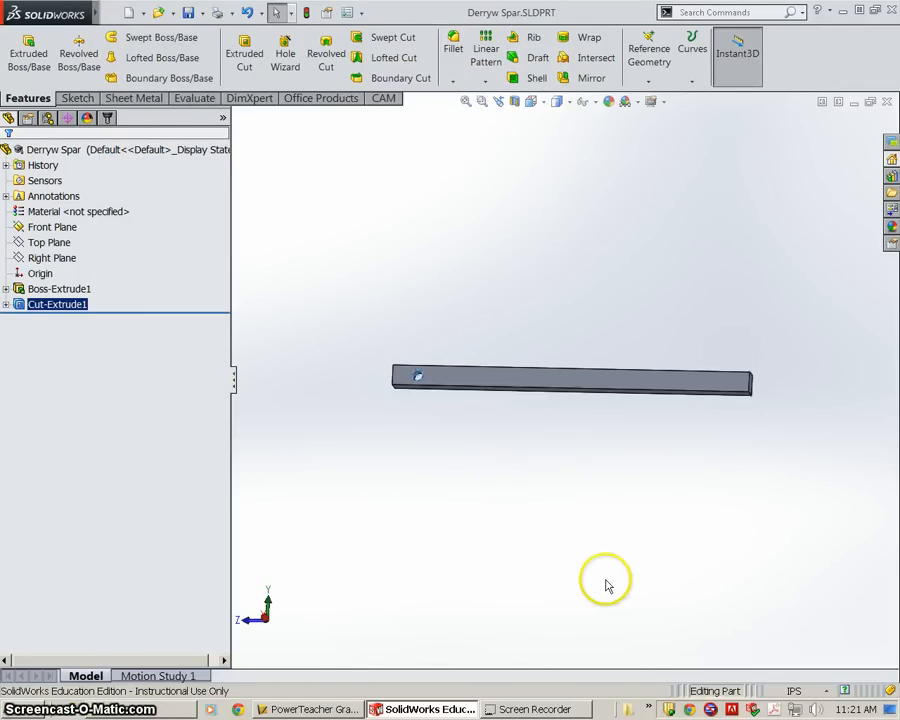
mouse_move(562, 592)
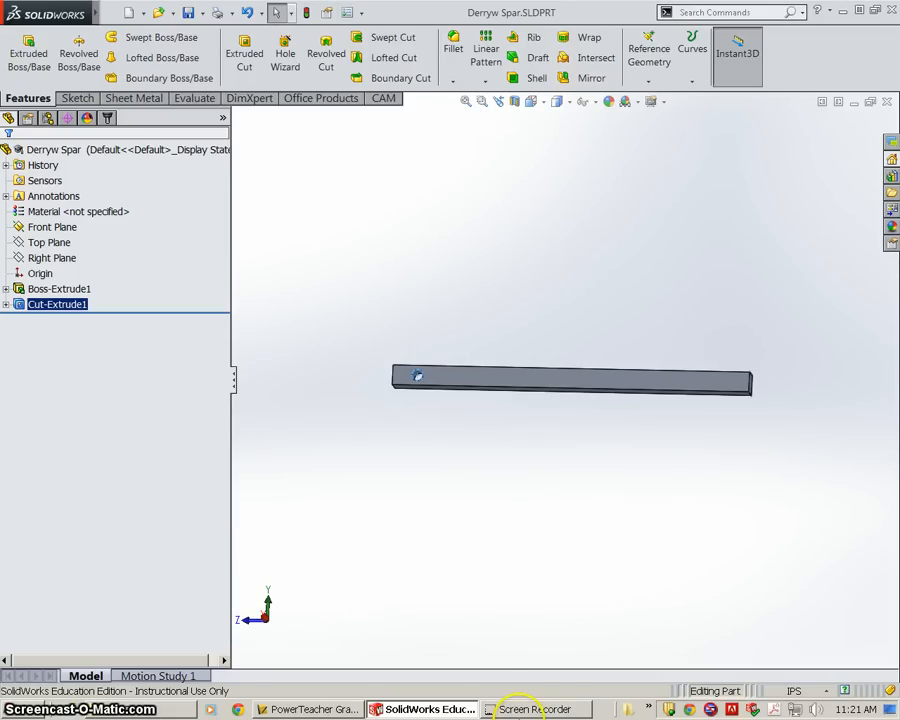
click(536, 708)
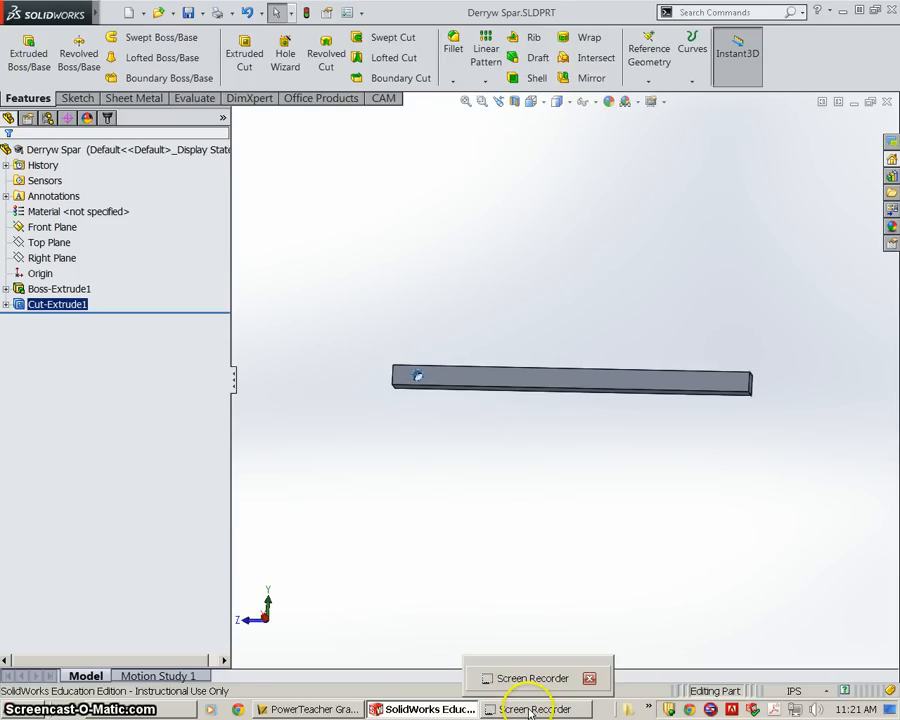